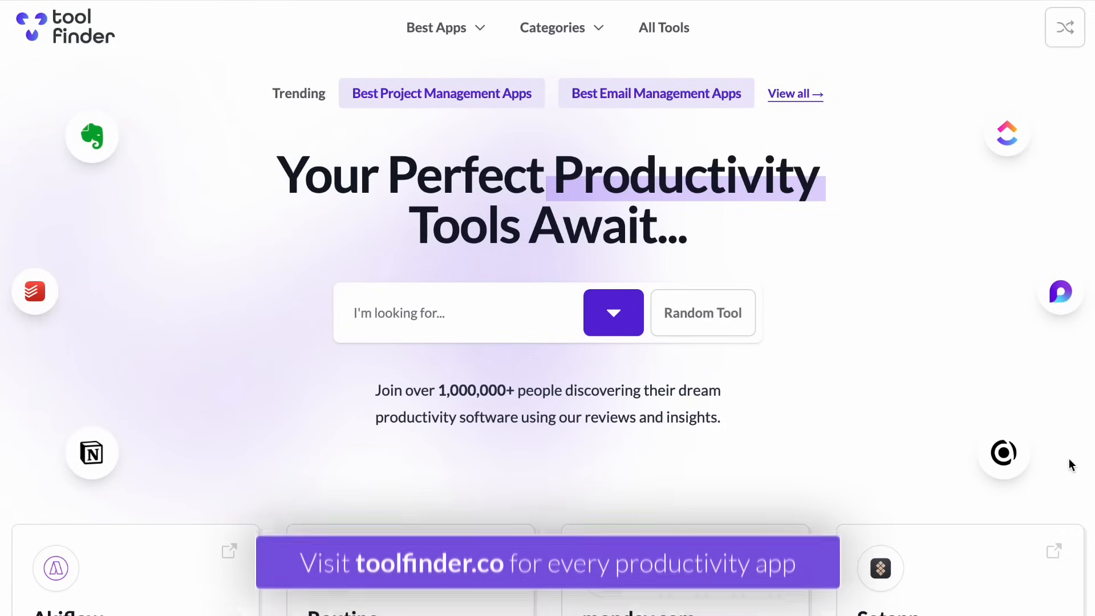
# - Scroll through the Akiflow review's overview, availability and features sections
pyautogui.scroll(-3)
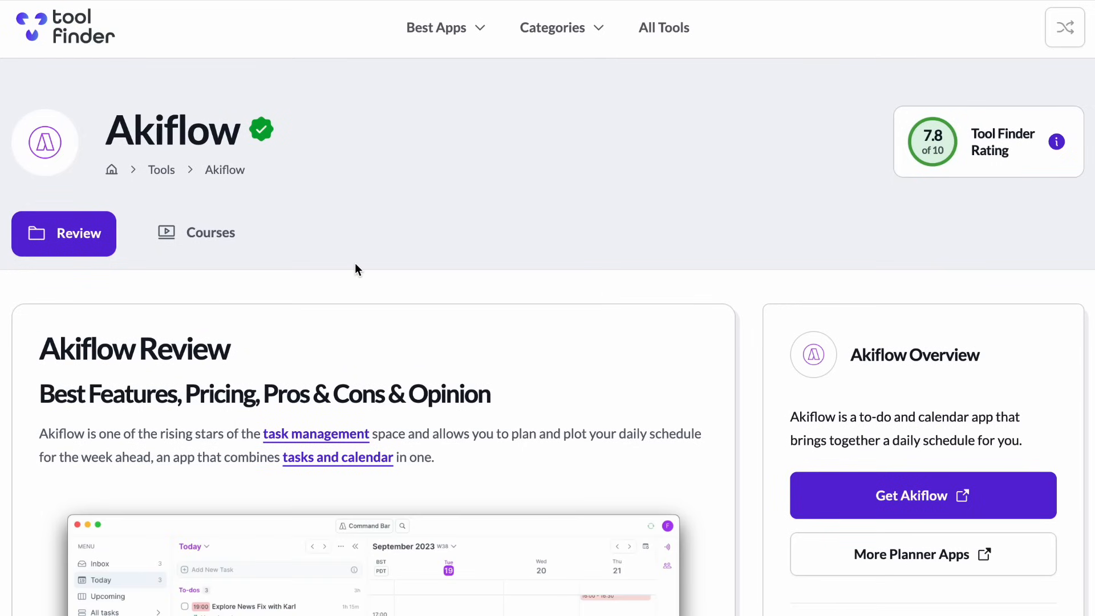
pyautogui.scroll(-3)
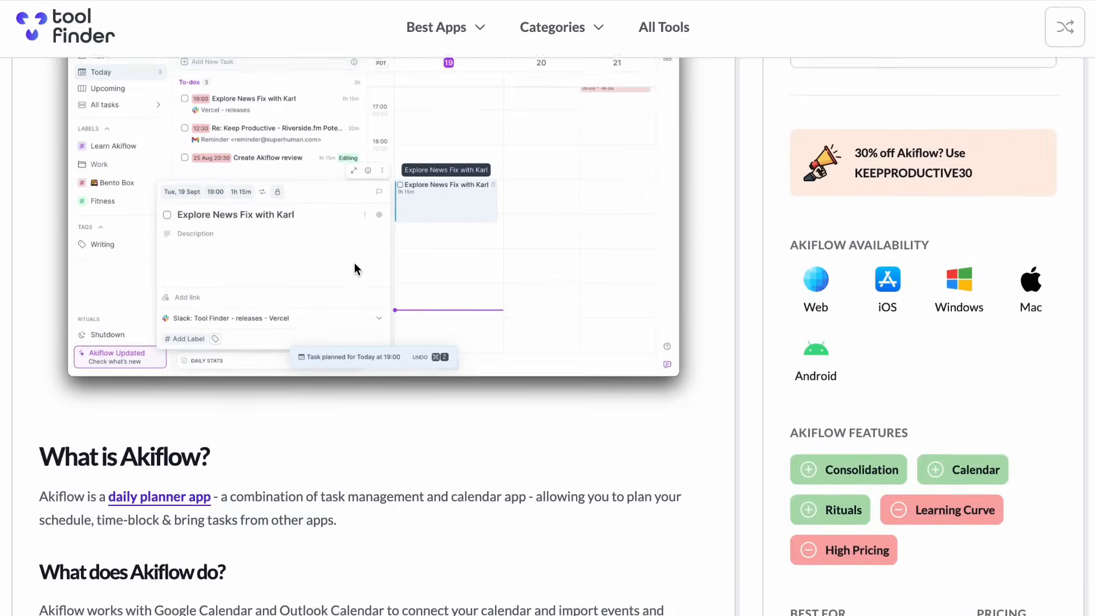
pyautogui.scroll(-3)
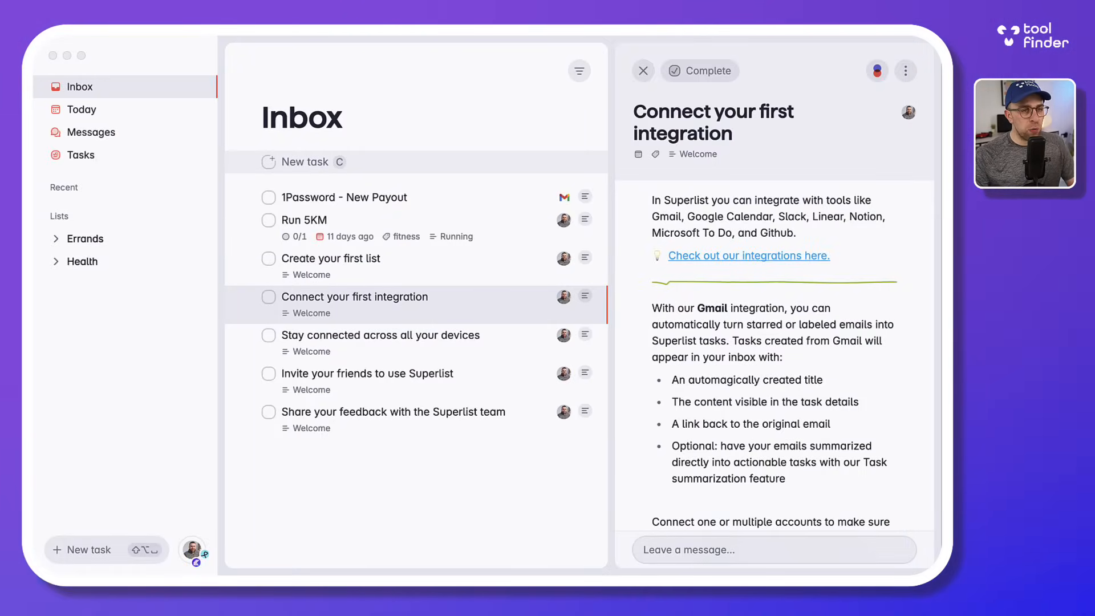
pyautogui.moveTo(517, 209)
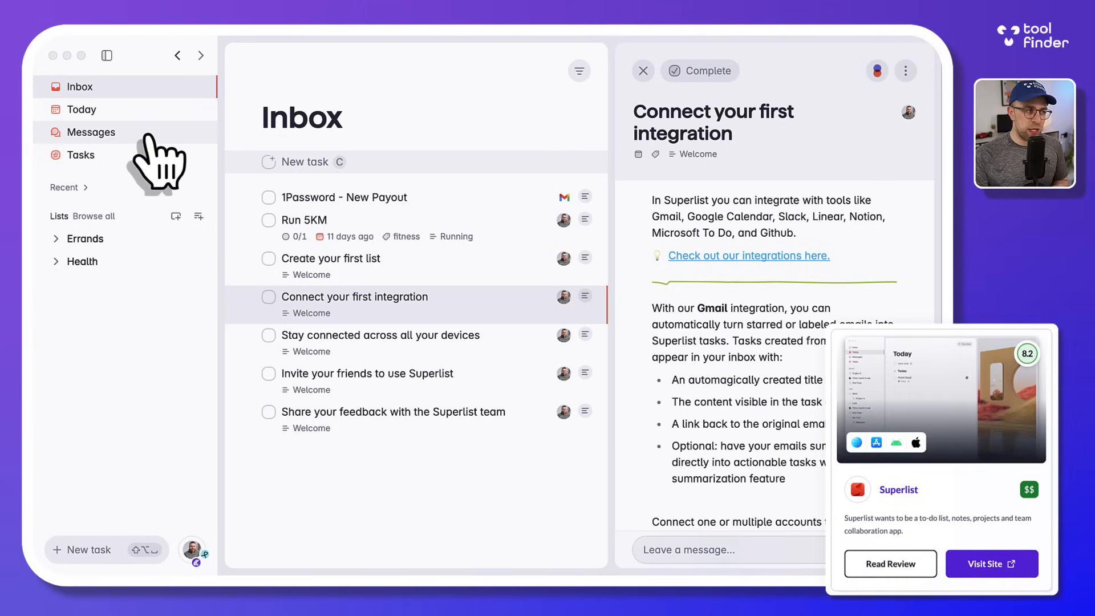
pyautogui.moveTo(149, 167)
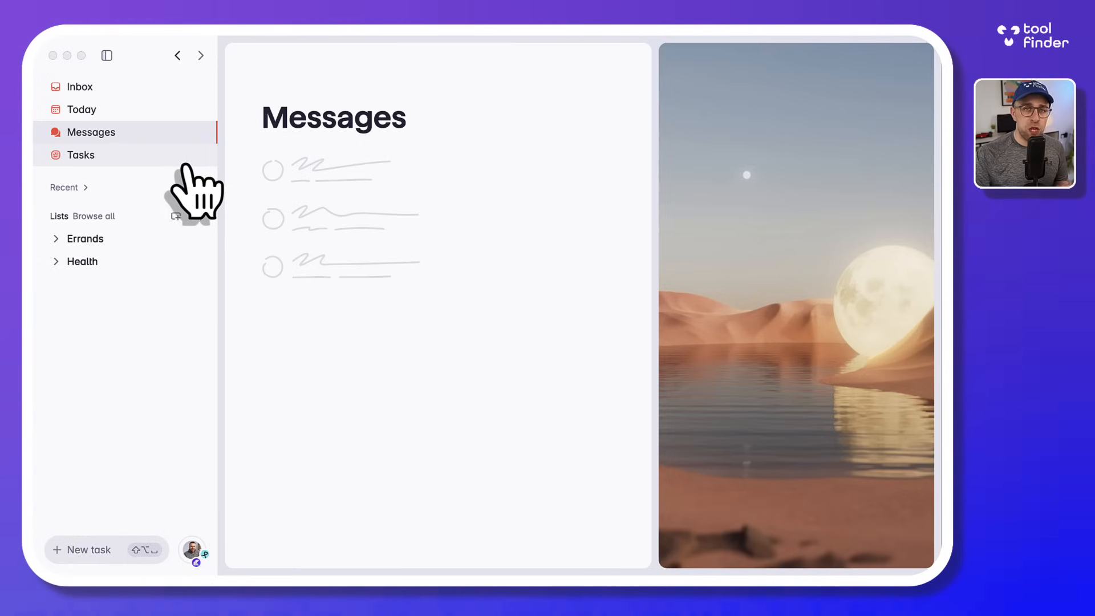
# - Expand Errands in the sidebar and open House Tasks, showing the Clean Car task
pyautogui.click(84, 238)
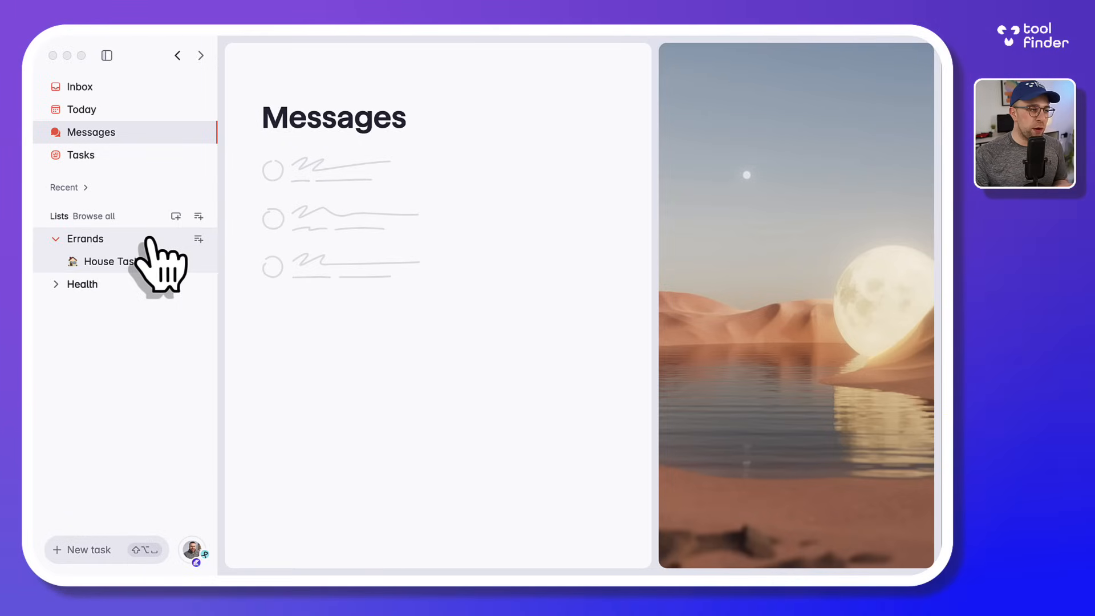
pyautogui.click(112, 261)
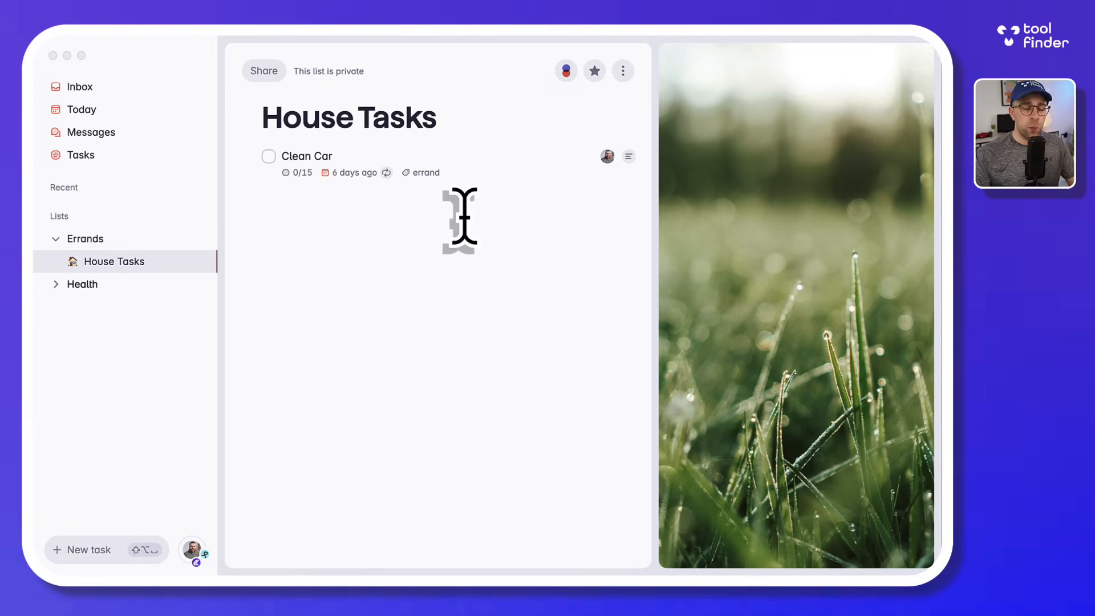
# - Show the '/' block menu (Task, Paragraph, Heading) below Clean Car, then leave for Today
pyautogui.write('/')
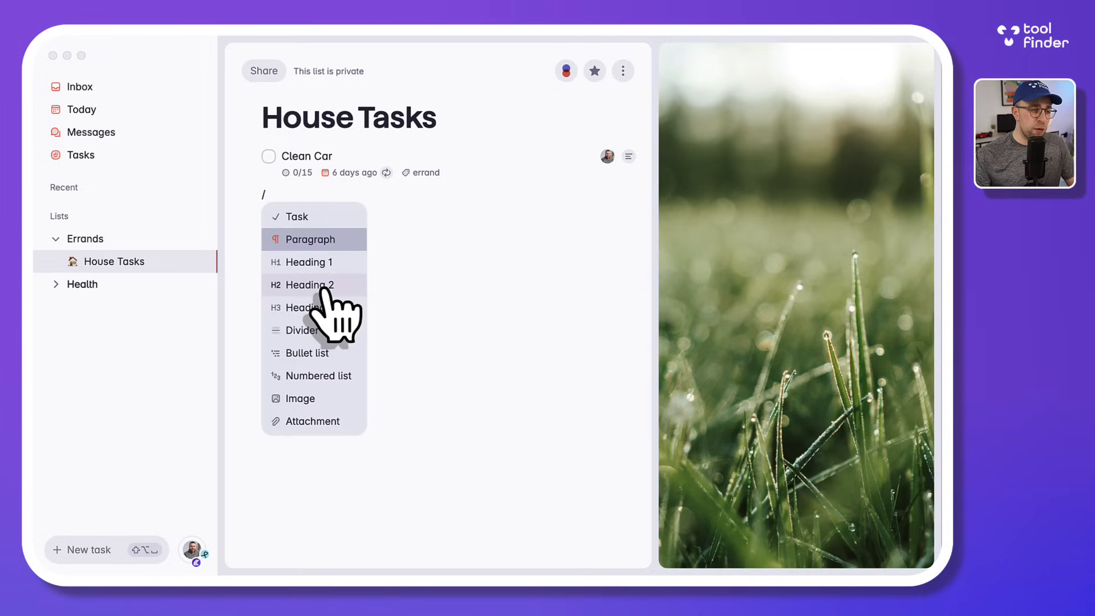
pyautogui.moveTo(349, 412)
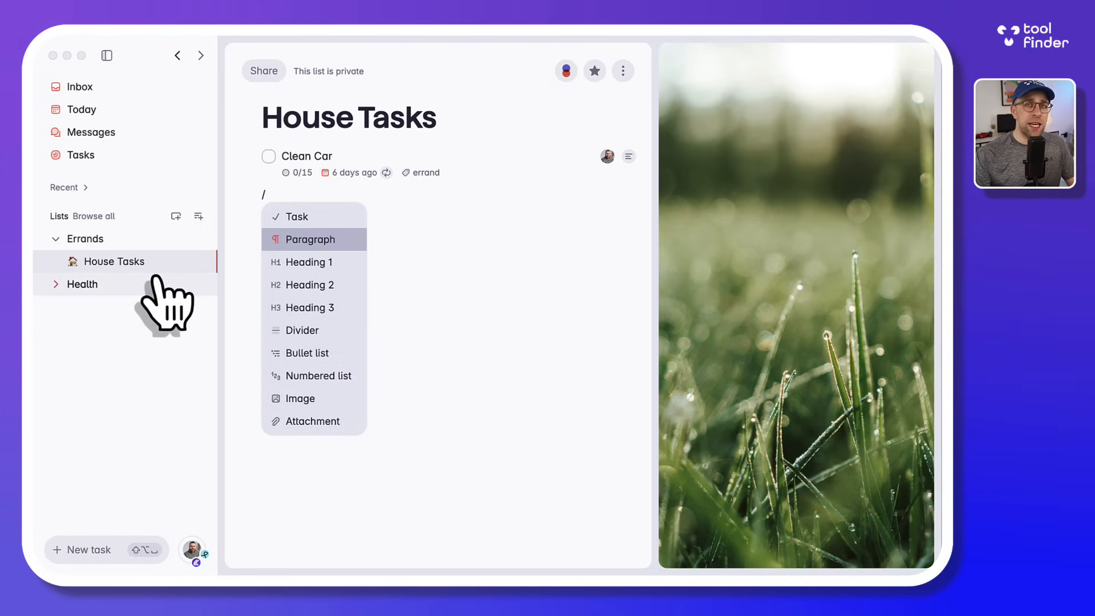
pyautogui.click(81, 109)
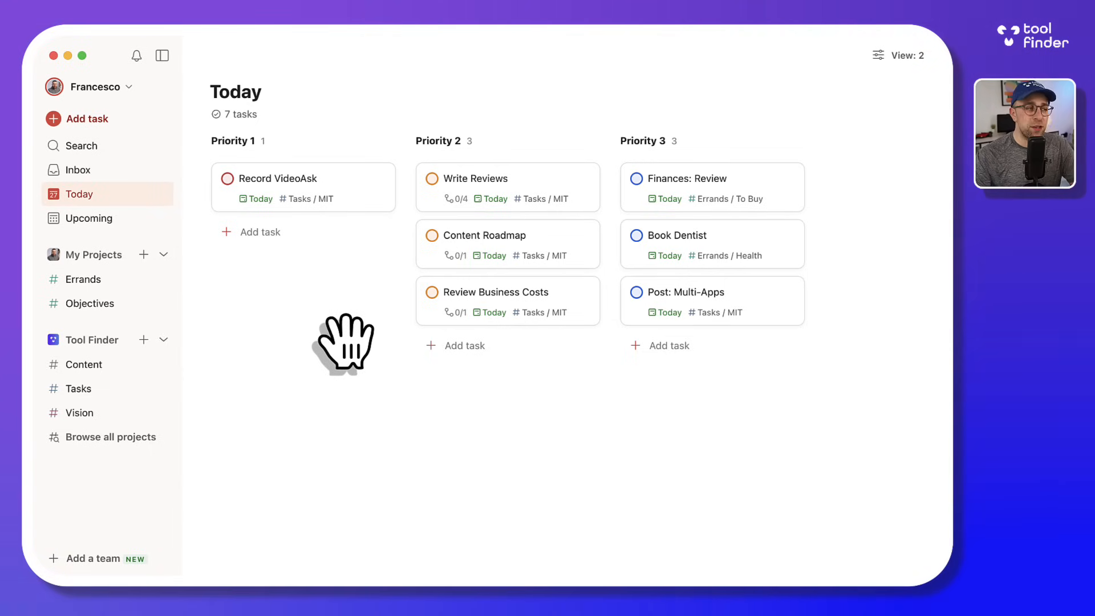
pyautogui.moveTo(279, 286)
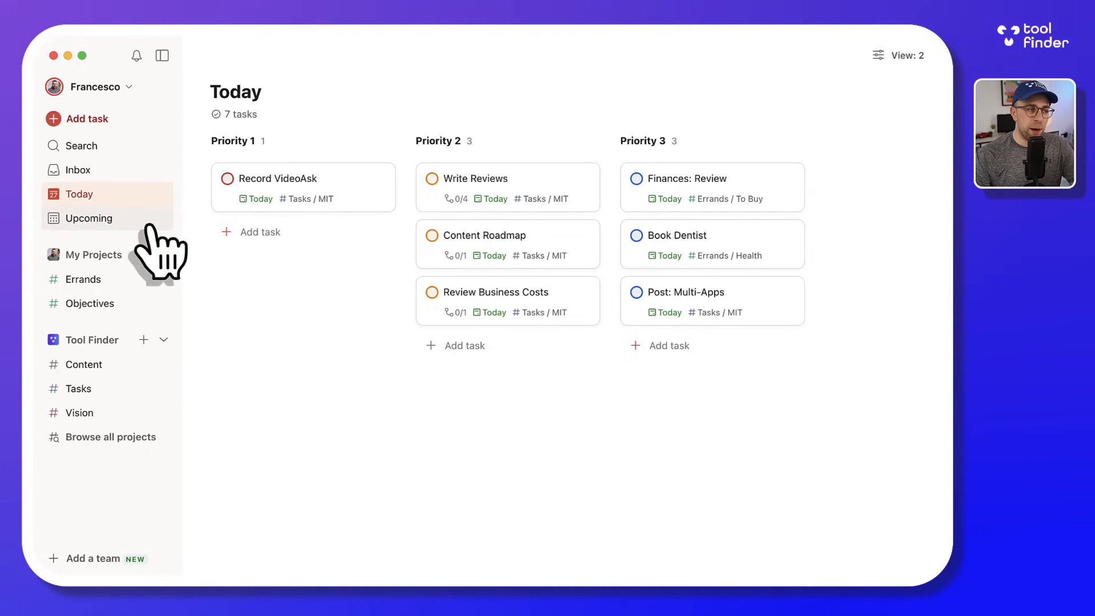
# - Review Upcoming tasks, then open the Tool Finder Content project as a February 2024 calendar
pyautogui.click(89, 218)
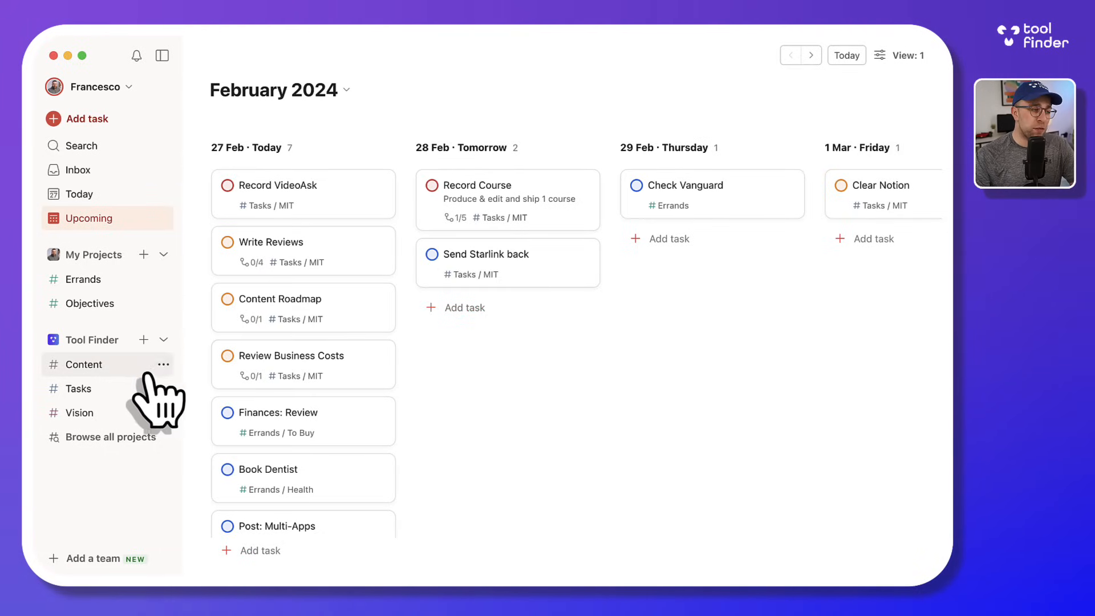
pyautogui.click(85, 364)
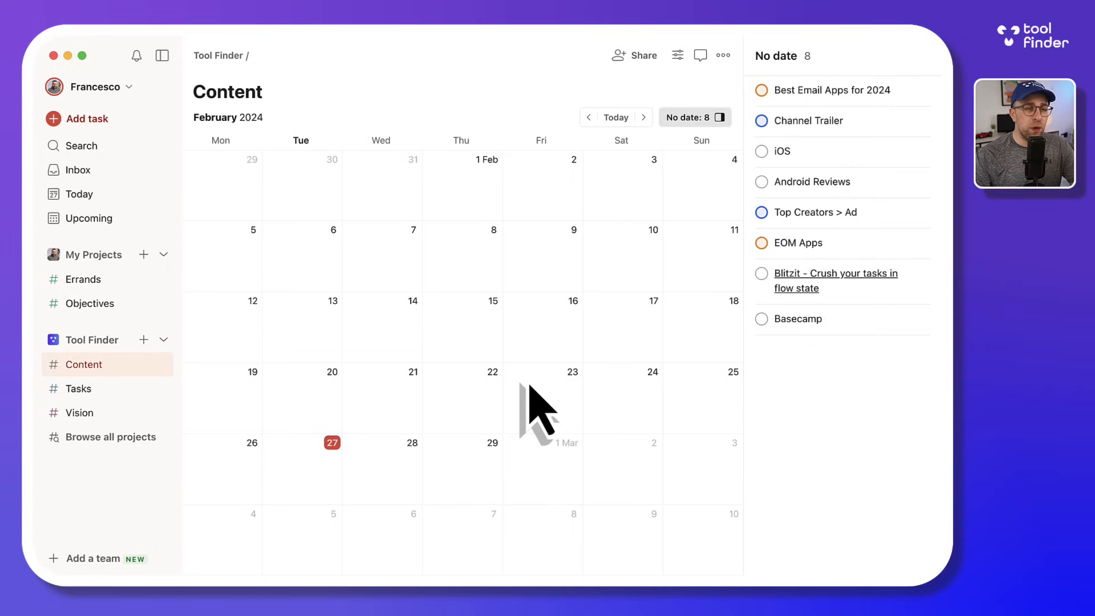
pyautogui.moveTo(583, 398)
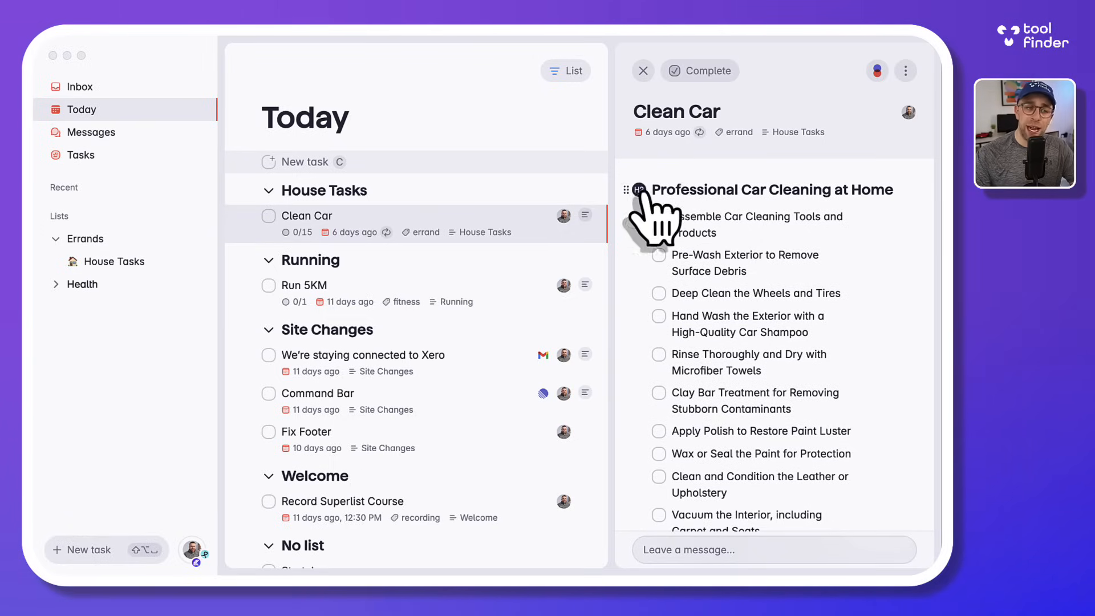
# - Open Clean Car and pop out its 'Assemble Car Cleaning Tools and Products' subtask
pyautogui.click(657, 216)
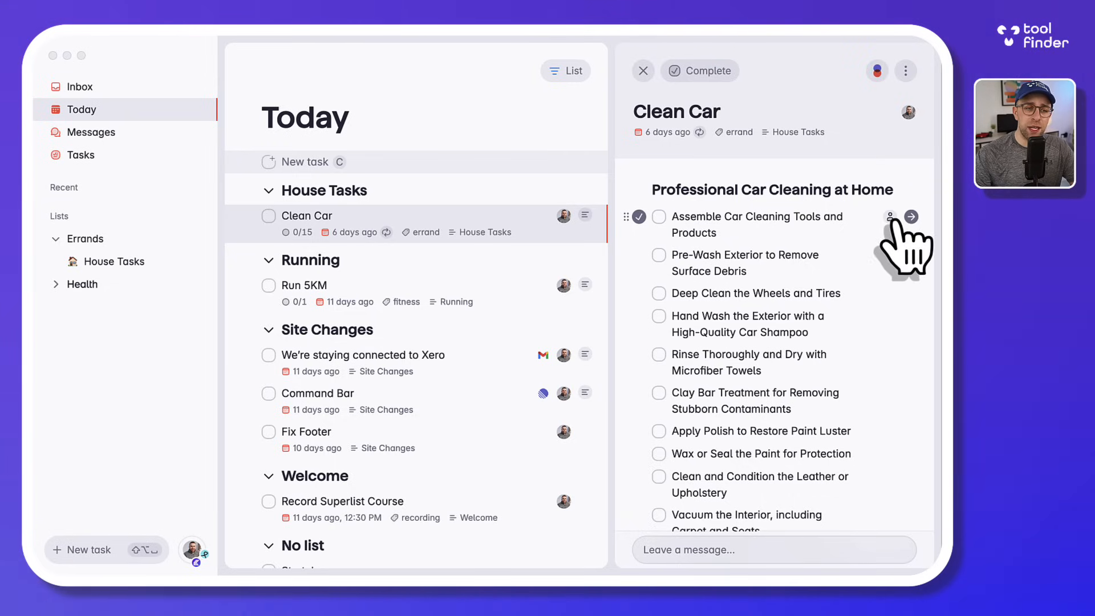
pyautogui.click(911, 216)
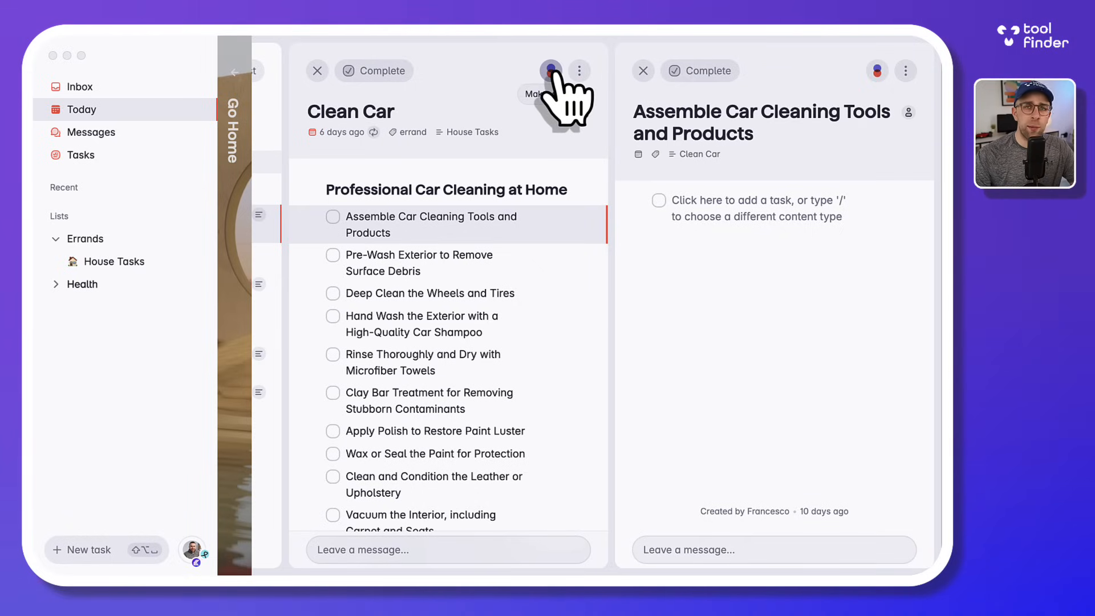
pyautogui.moveTo(554, 91)
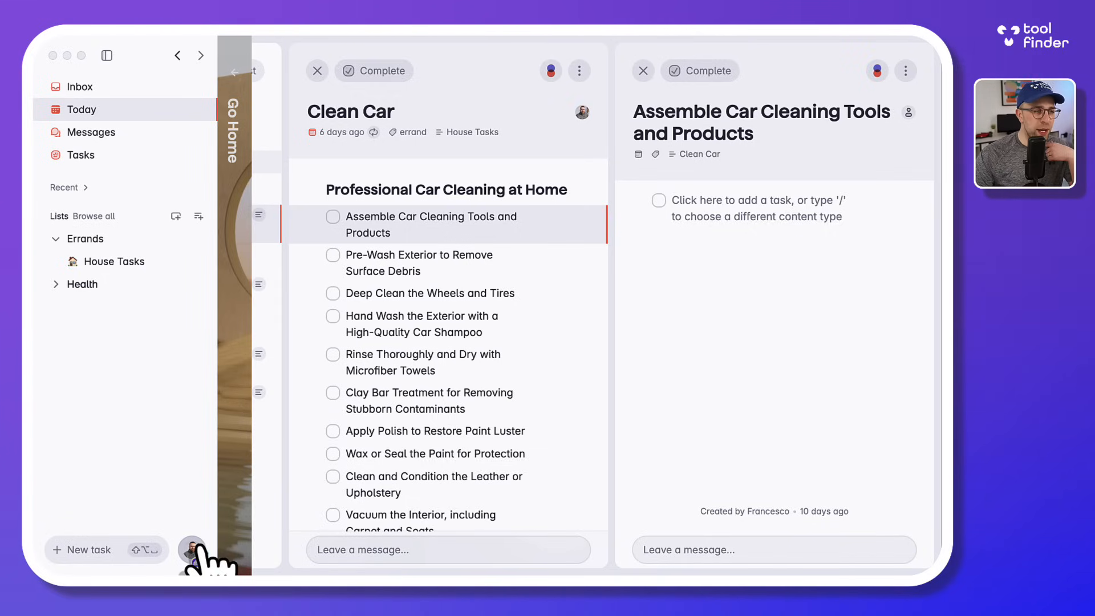
# - Browse Settings' Integrations list (Gmail, Google Calendar, Microsoft To Do), then return to Today
pyautogui.click(192, 550)
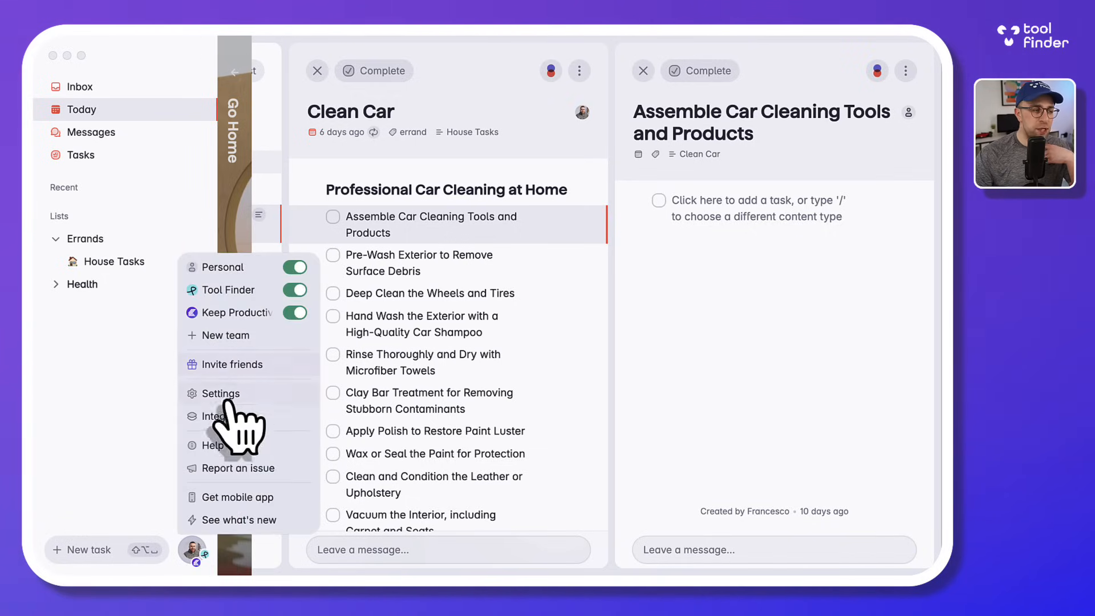
pyautogui.click(221, 392)
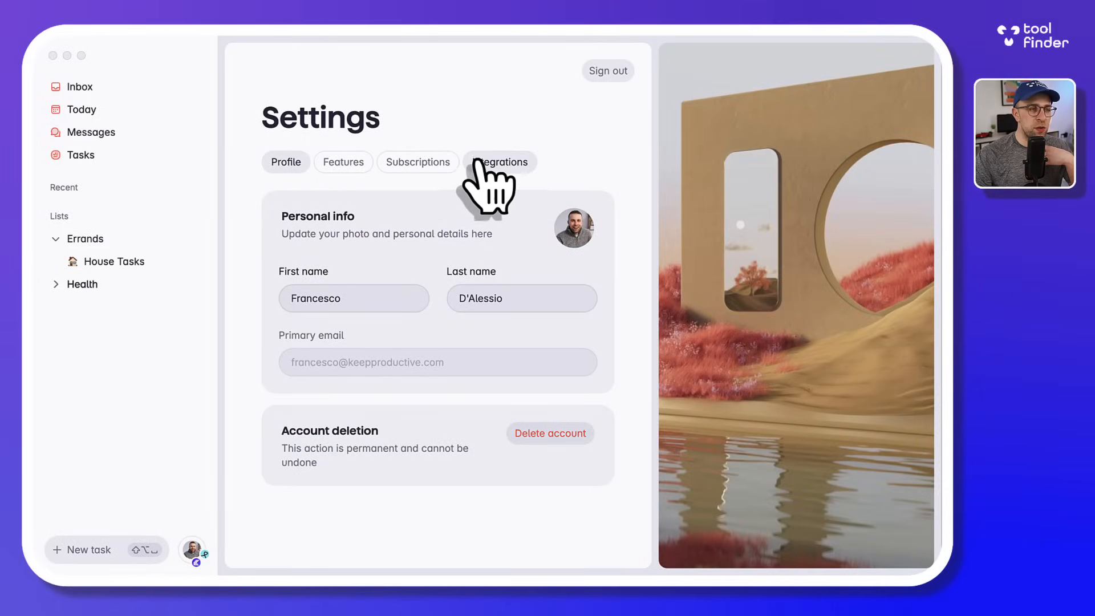
pyautogui.click(500, 161)
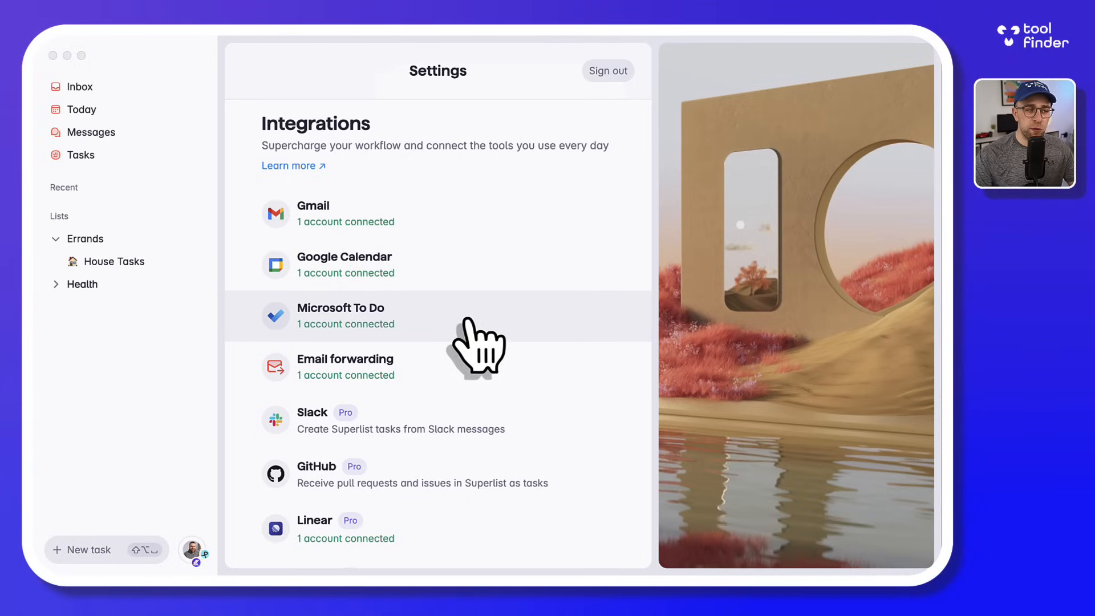
pyautogui.moveTo(486, 387)
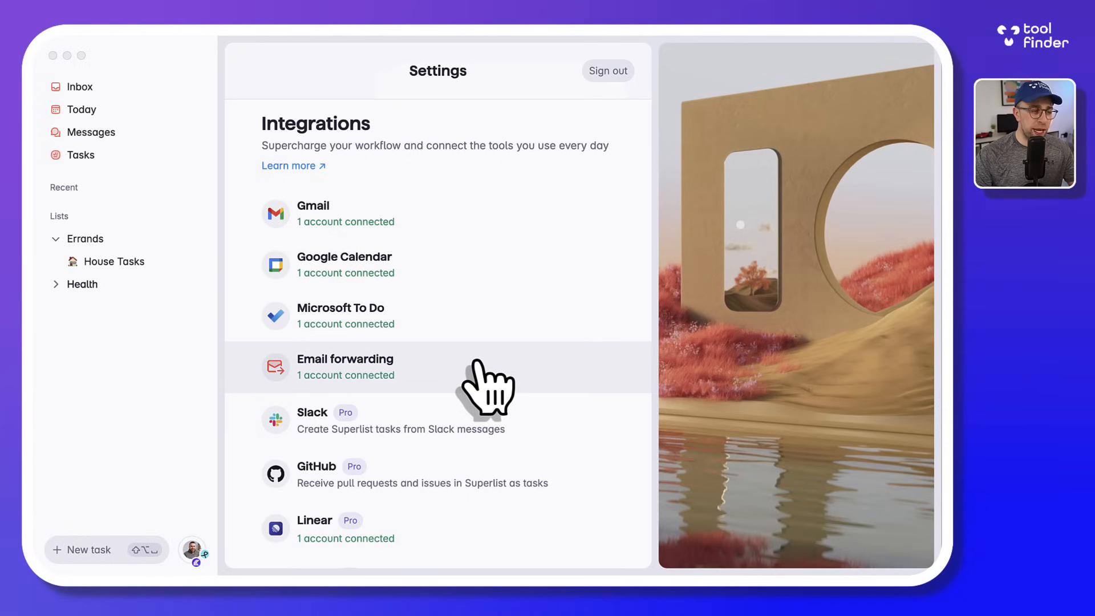
pyautogui.scroll(-3)
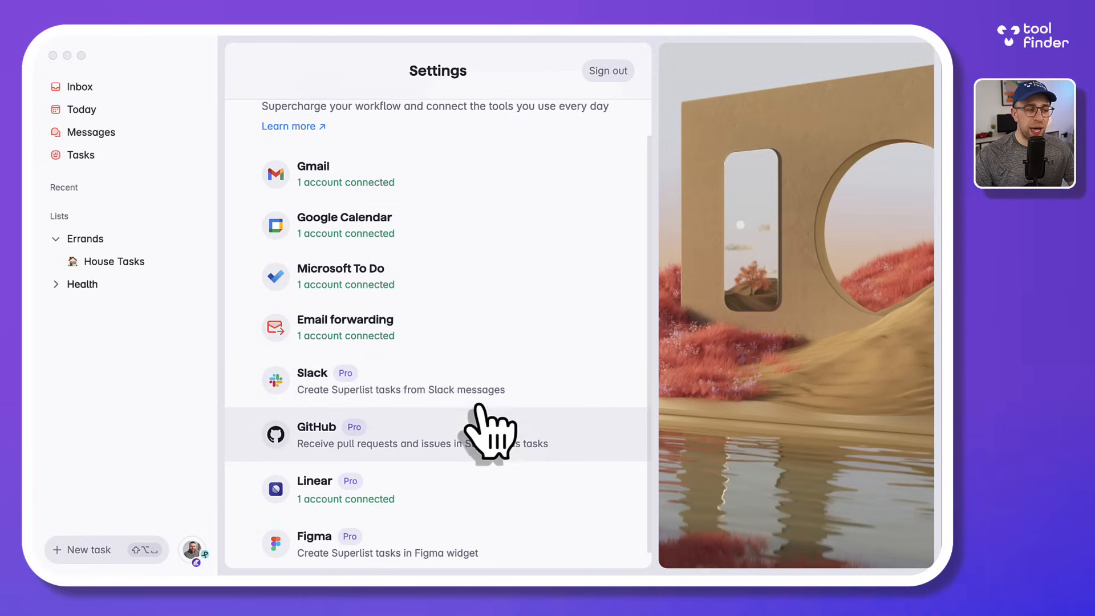
pyautogui.moveTo(482, 559)
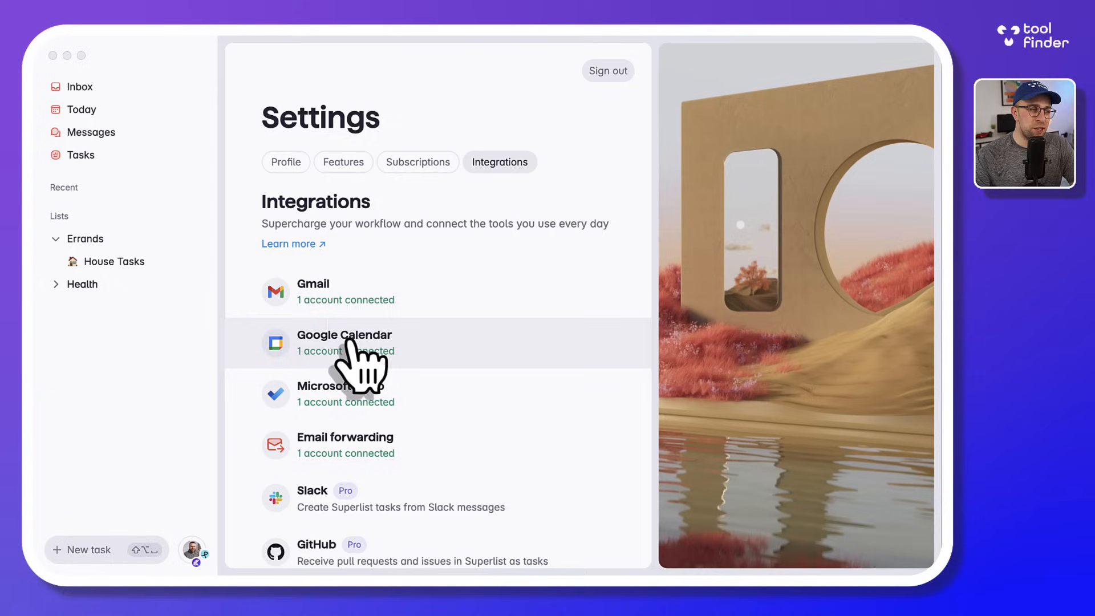
pyautogui.moveTo(416, 286)
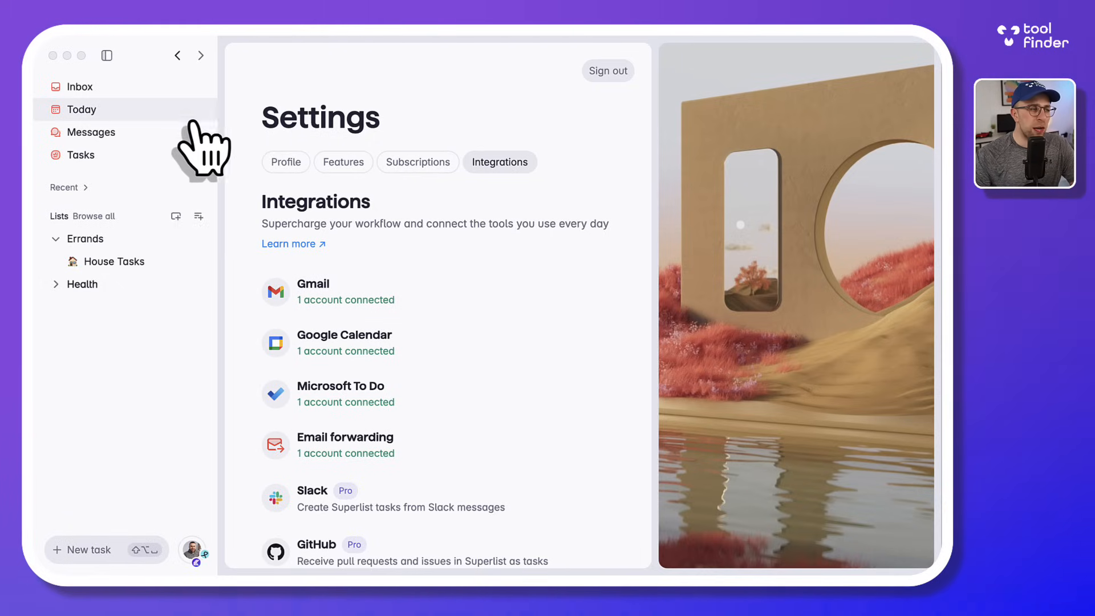
pyautogui.click(82, 109)
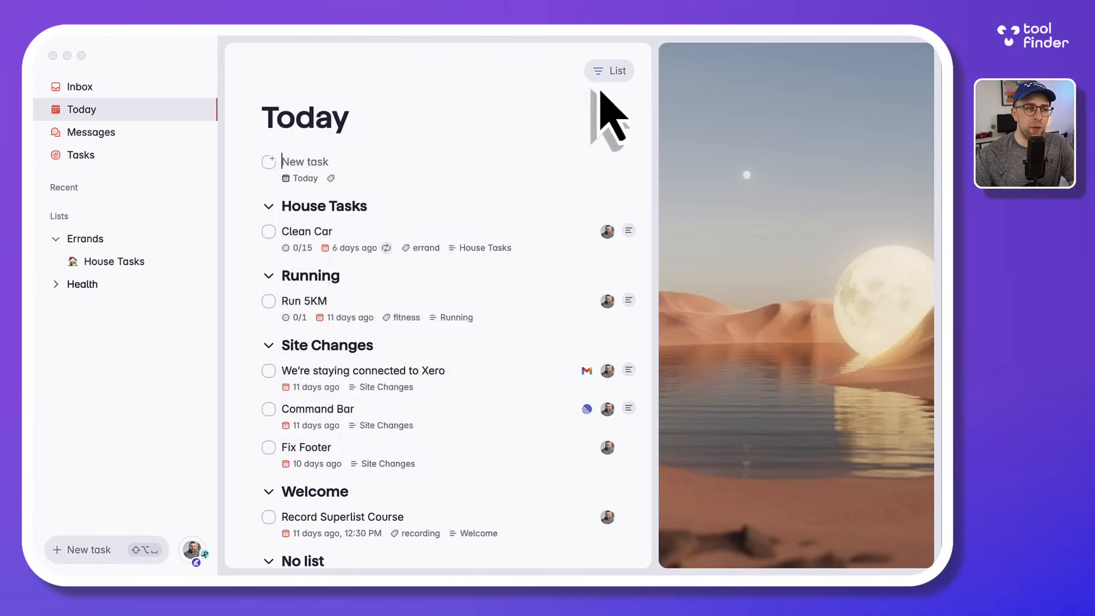
# - Check Today's List grouping options, then view all tasks sorted into overdue and later
pyautogui.click(609, 70)
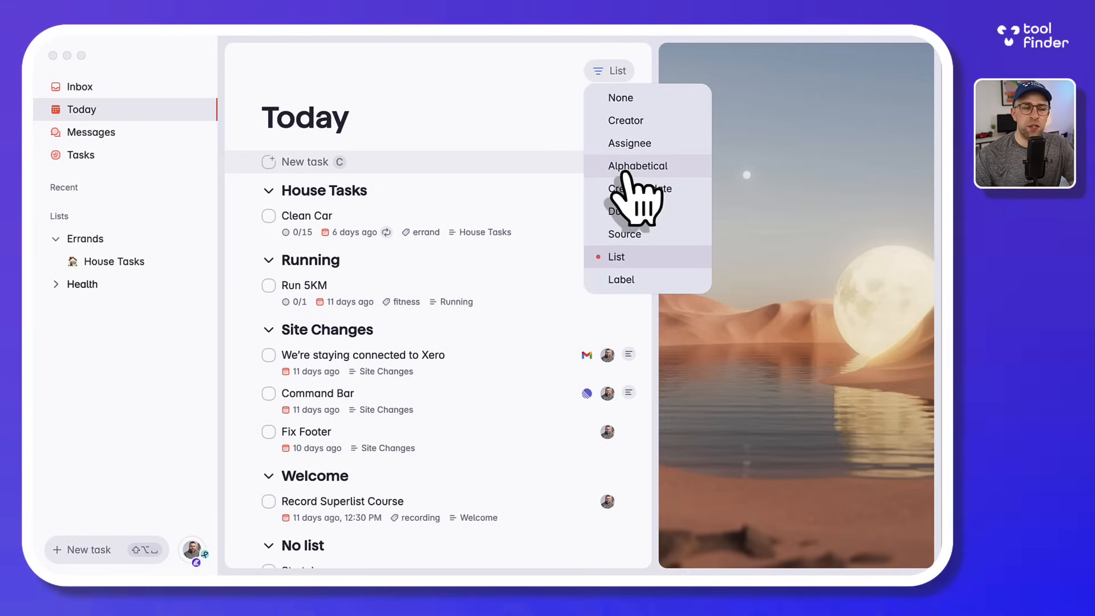
pyautogui.moveTo(625, 188)
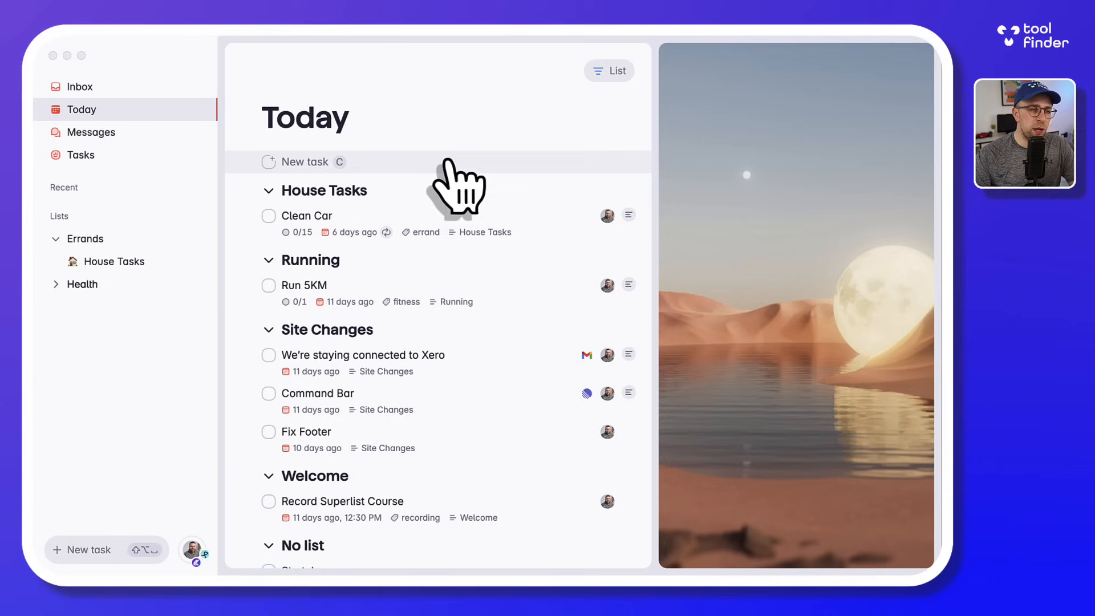
pyautogui.click(80, 155)
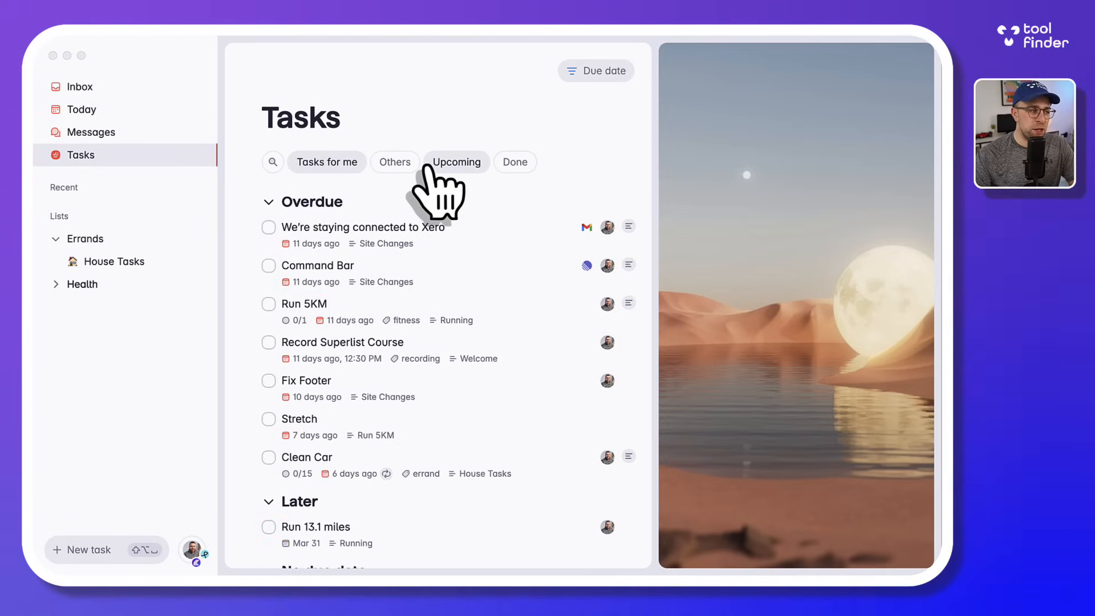
# - View House Tasks, then the Tool Finder team's page with no lists yet
pyautogui.click(113, 261)
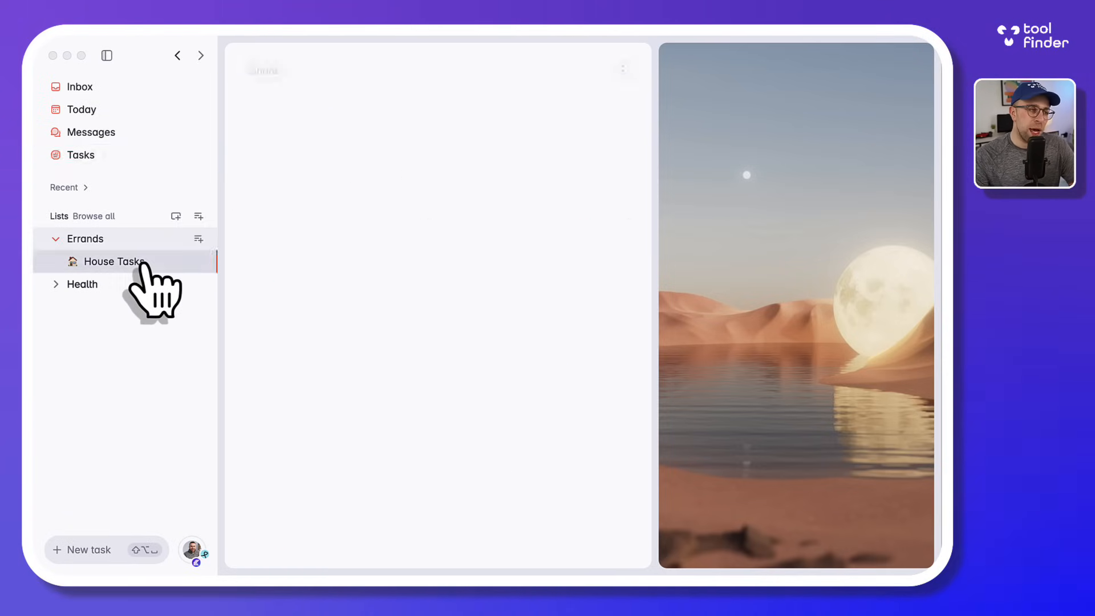
pyautogui.click(113, 261)
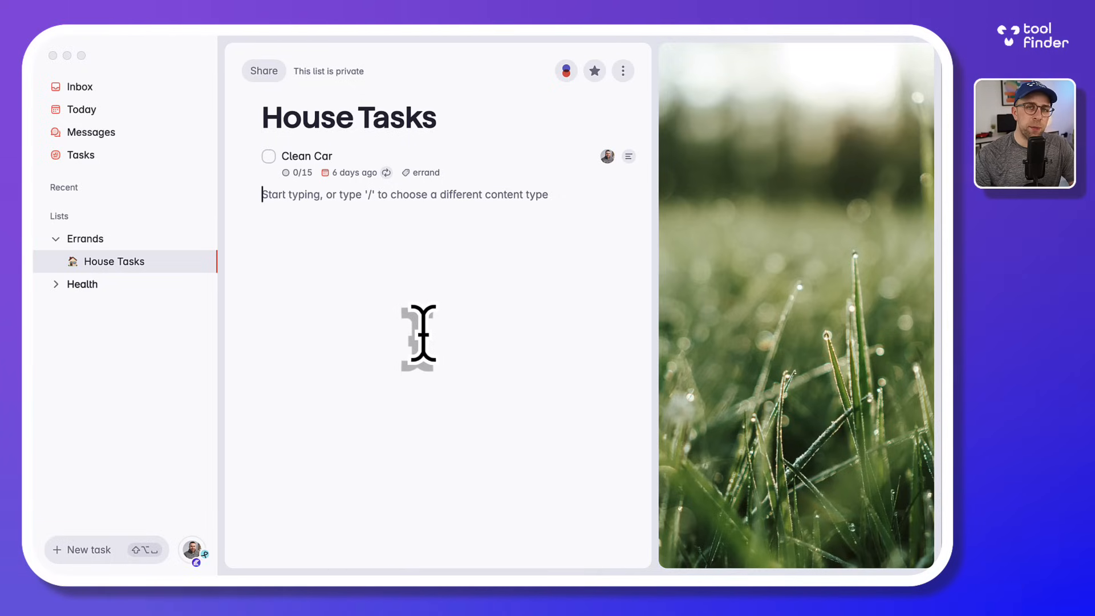
pyautogui.click(192, 550)
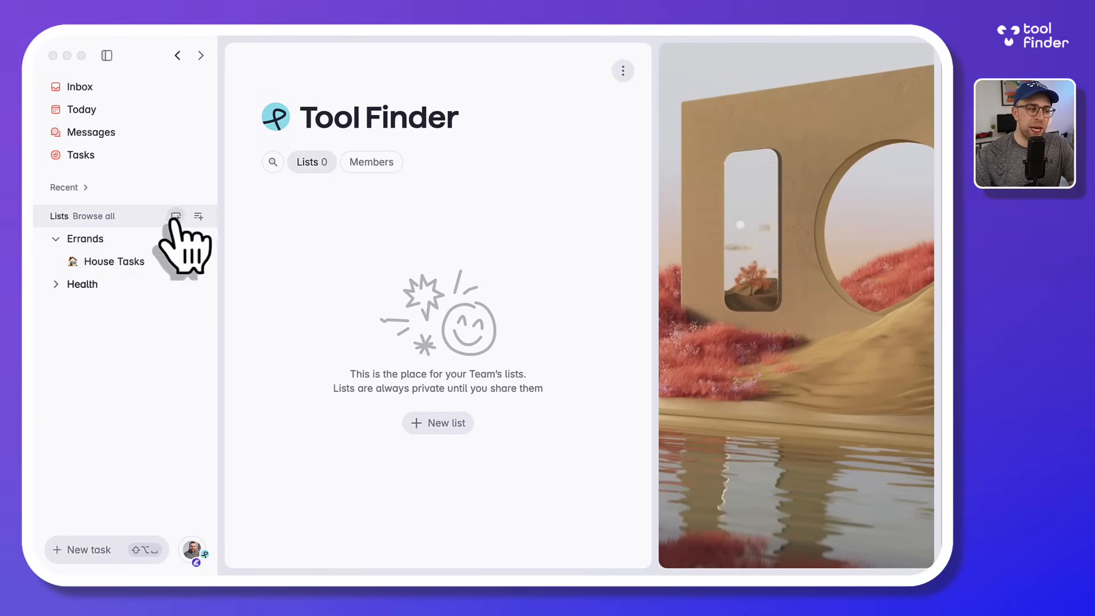
# - Toggle the Tool Finder team off in the avatar menu and go back to Today
pyautogui.click(193, 549)
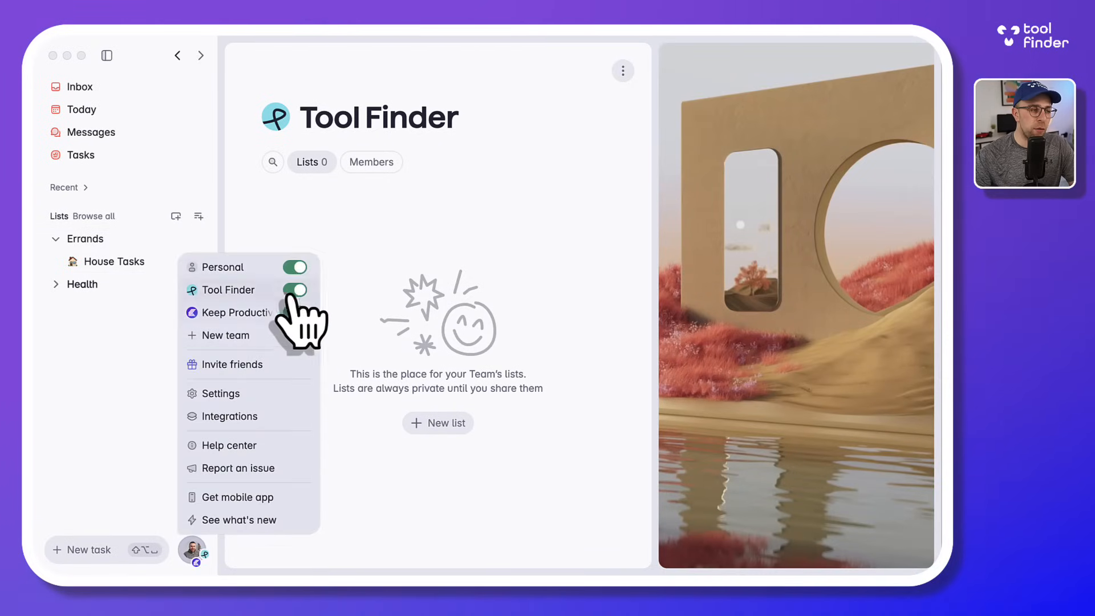
pyautogui.click(294, 289)
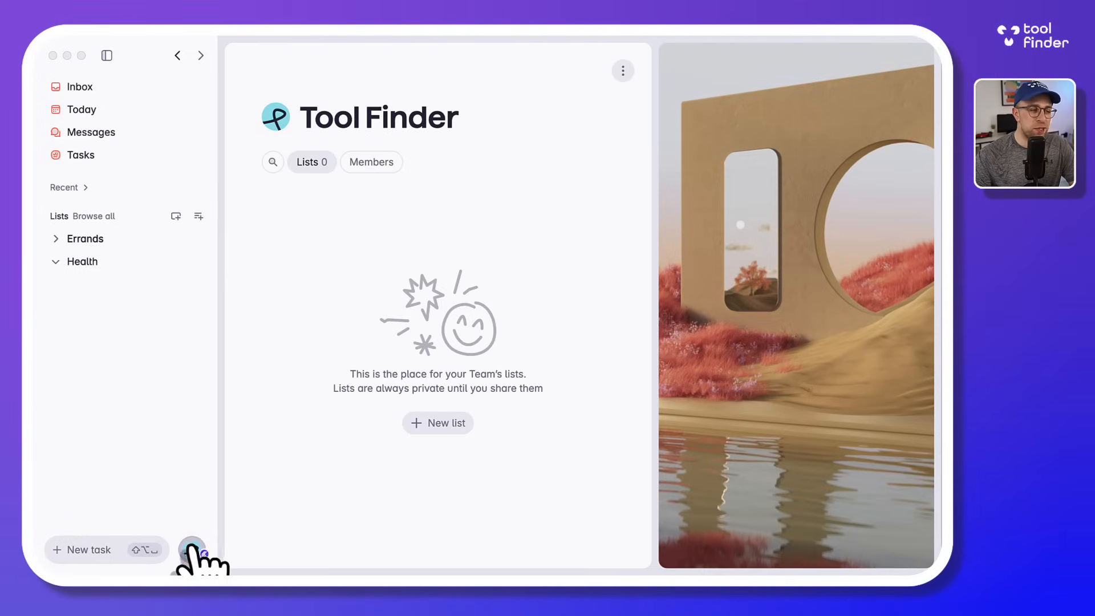
pyautogui.click(193, 550)
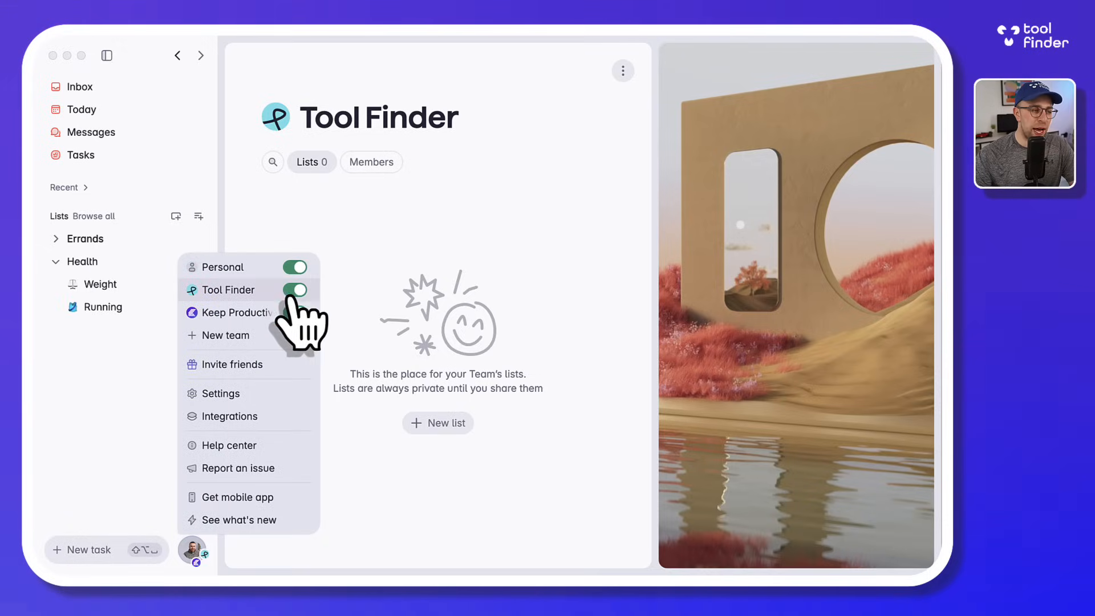
pyautogui.click(295, 290)
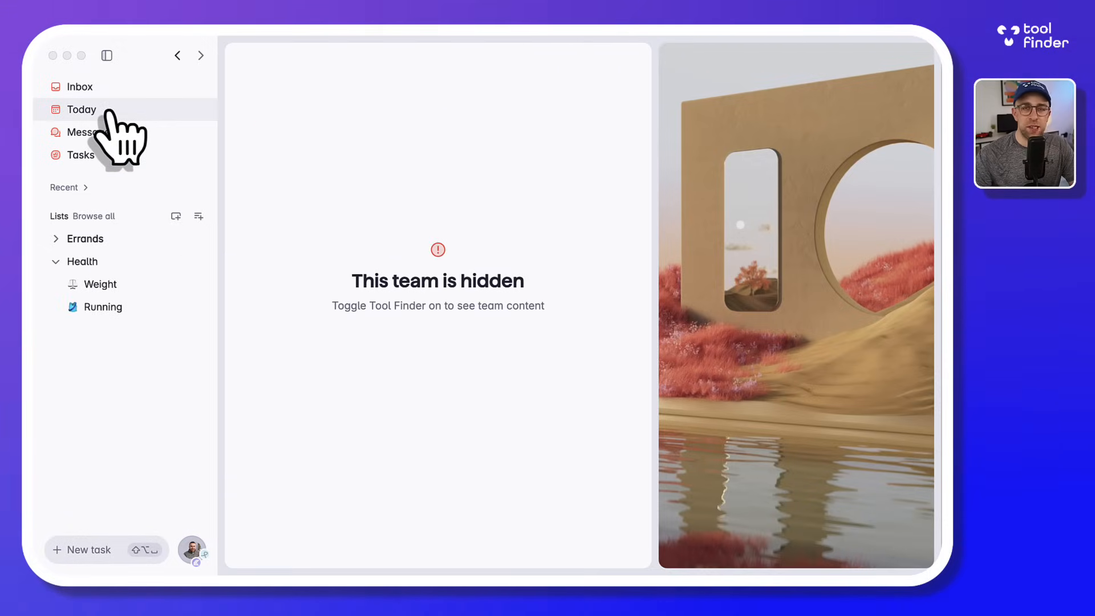
pyautogui.click(82, 109)
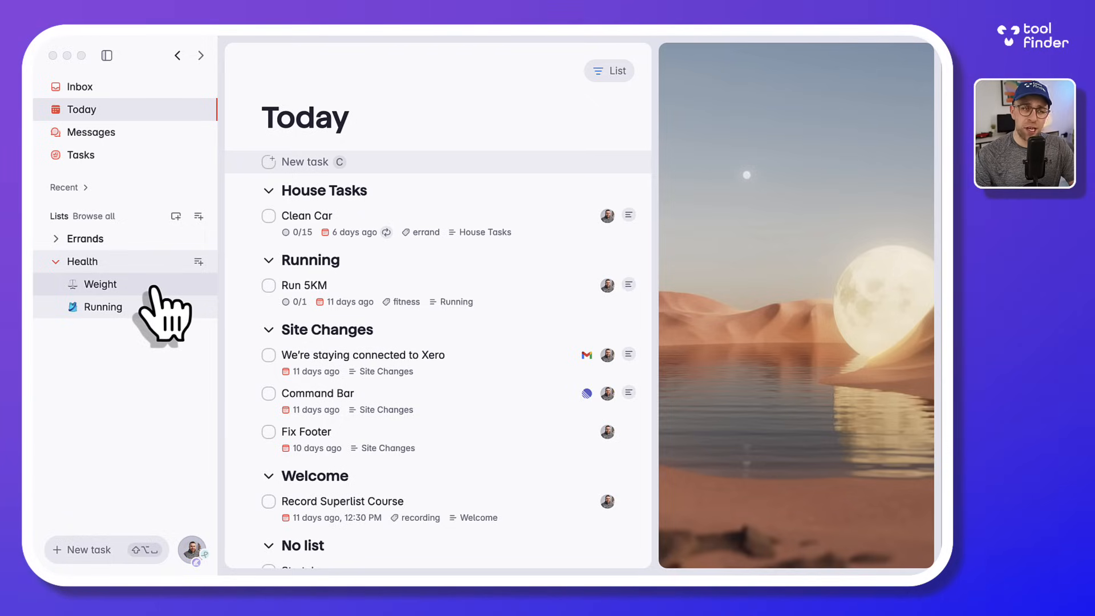
# - Switch to Todoist's February 2024 calendar of the Content project
pyautogui.click(304, 161)
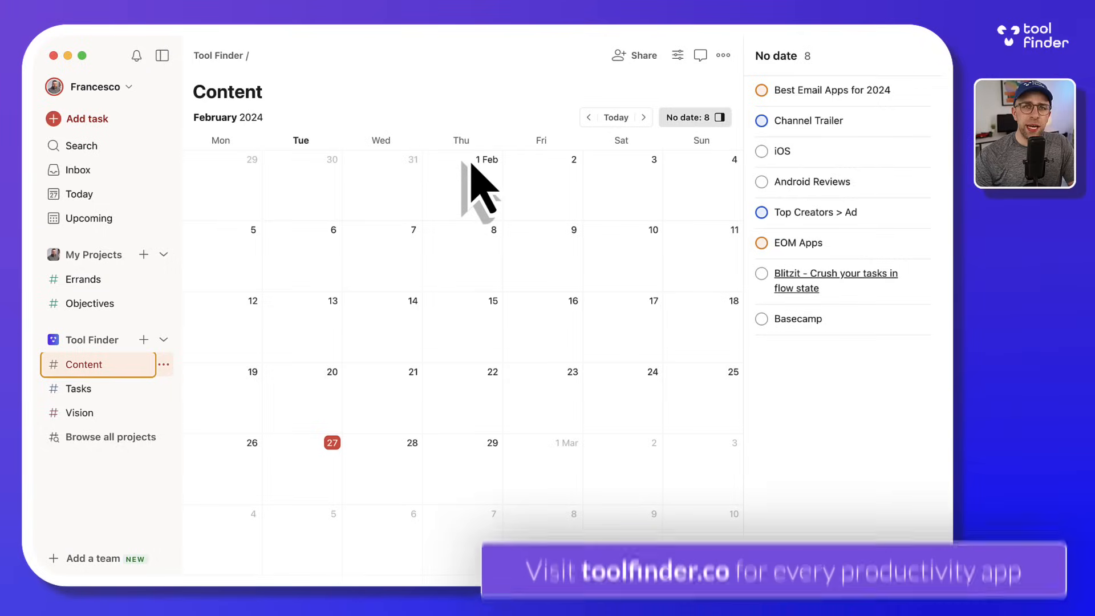
# - Show the Todoist Inbox, then open and close the 'Rotato, tweak' task's details
pyautogui.click(78, 170)
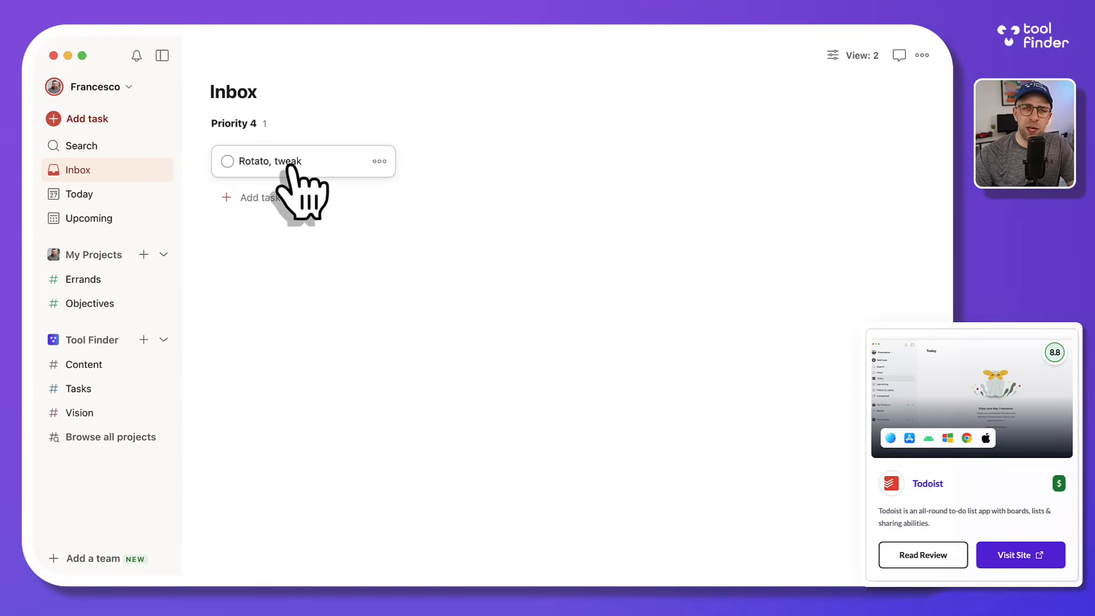
pyautogui.click(280, 161)
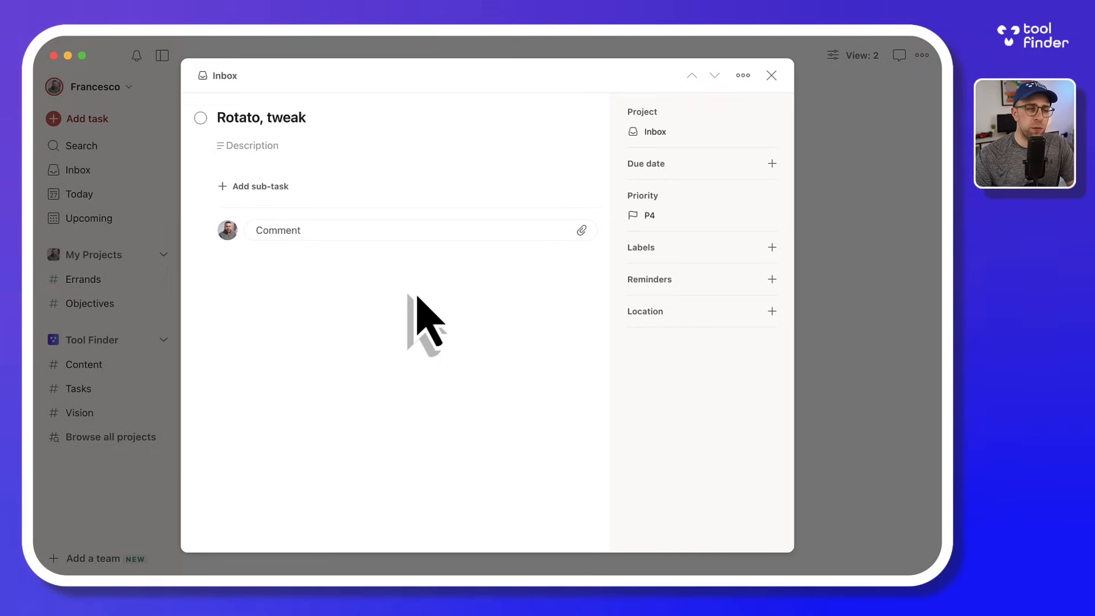
pyautogui.moveTo(621, 391)
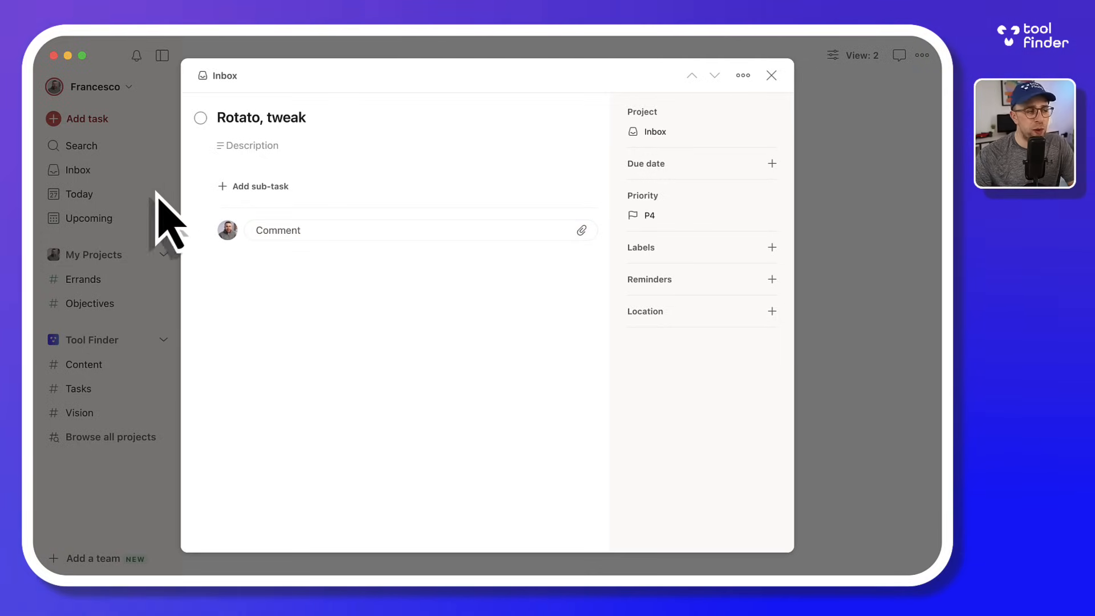
pyautogui.click(771, 74)
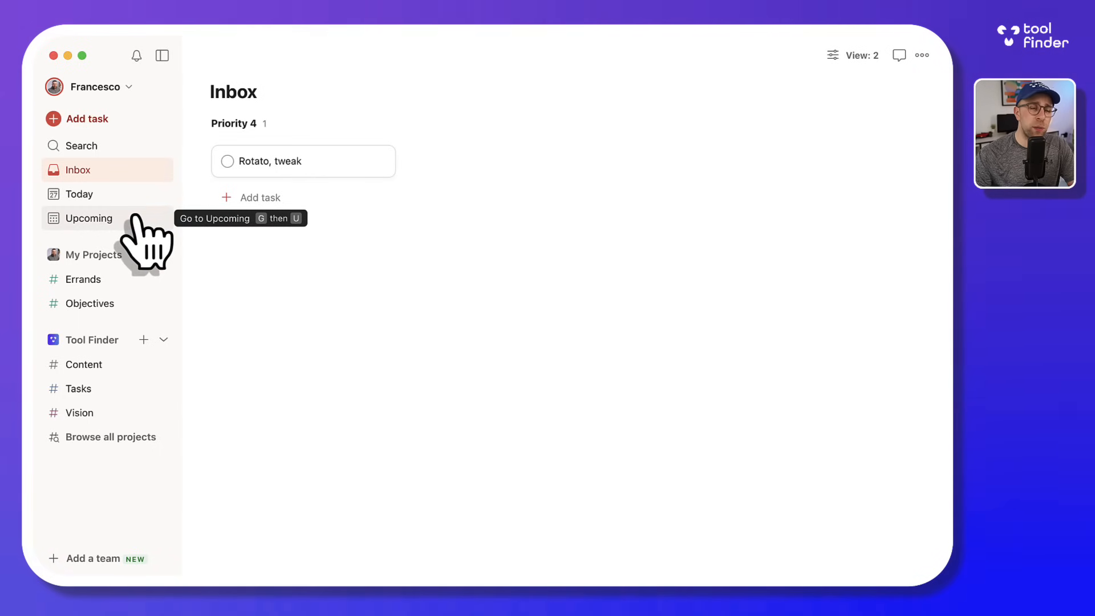
# - Glance at Upcoming by day, then return to the Content project's February 2024 calendar
pyautogui.click(89, 218)
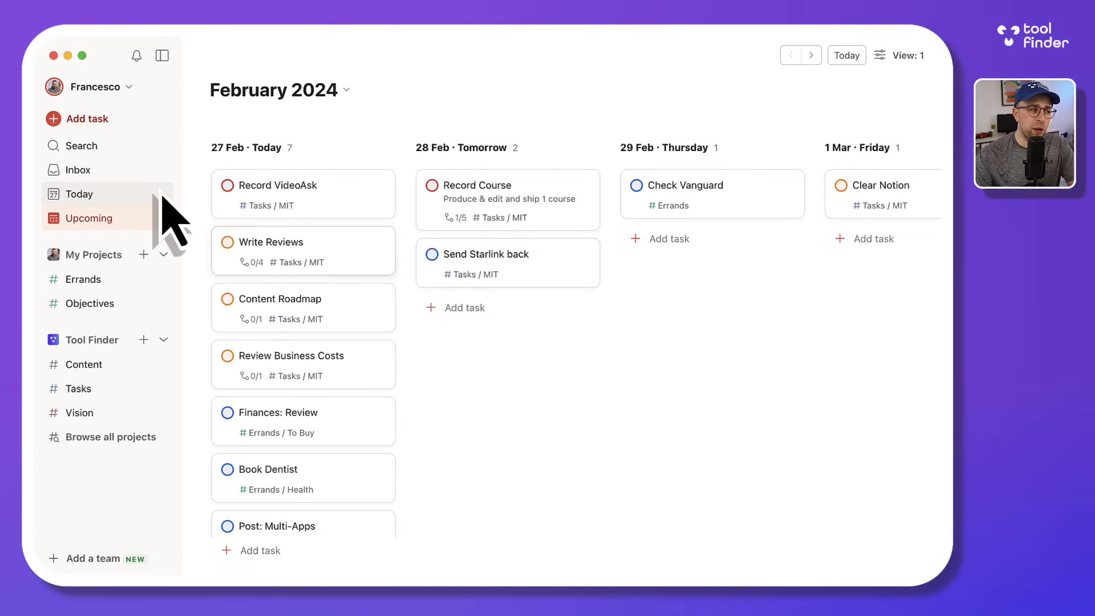
pyautogui.moveTo(506, 262)
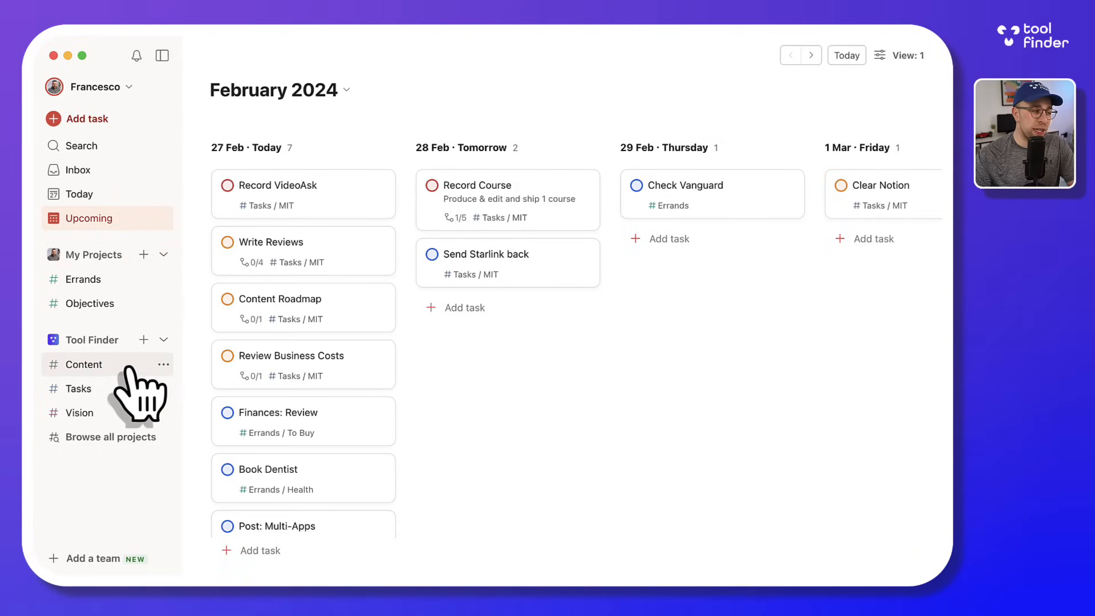
pyautogui.click(84, 364)
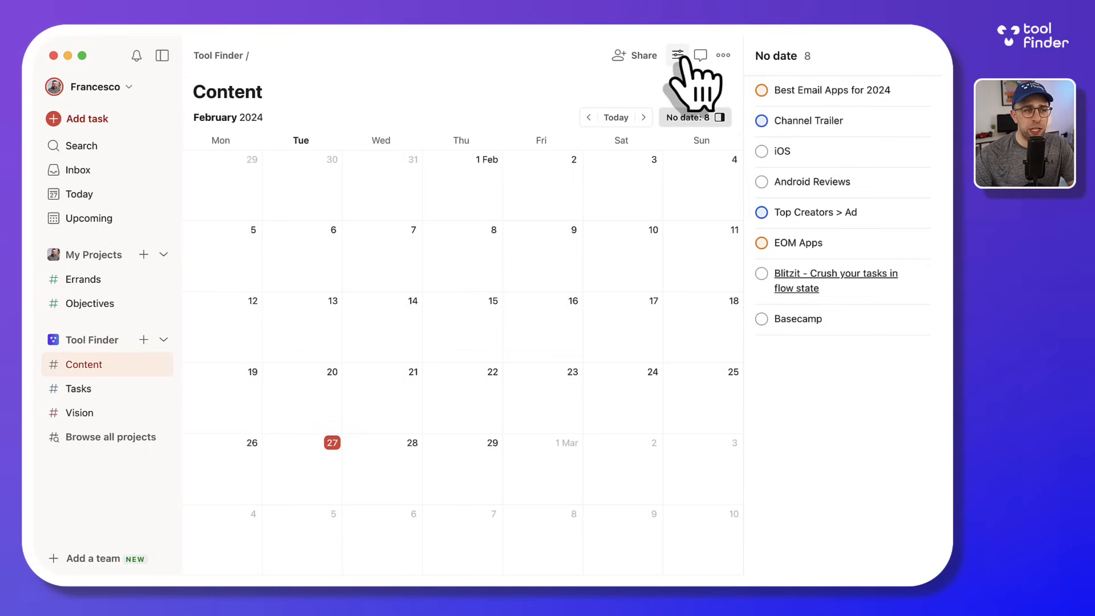
# - Switch to Today and lay its seven tasks out as a board grouped by priority
pyautogui.click(676, 55)
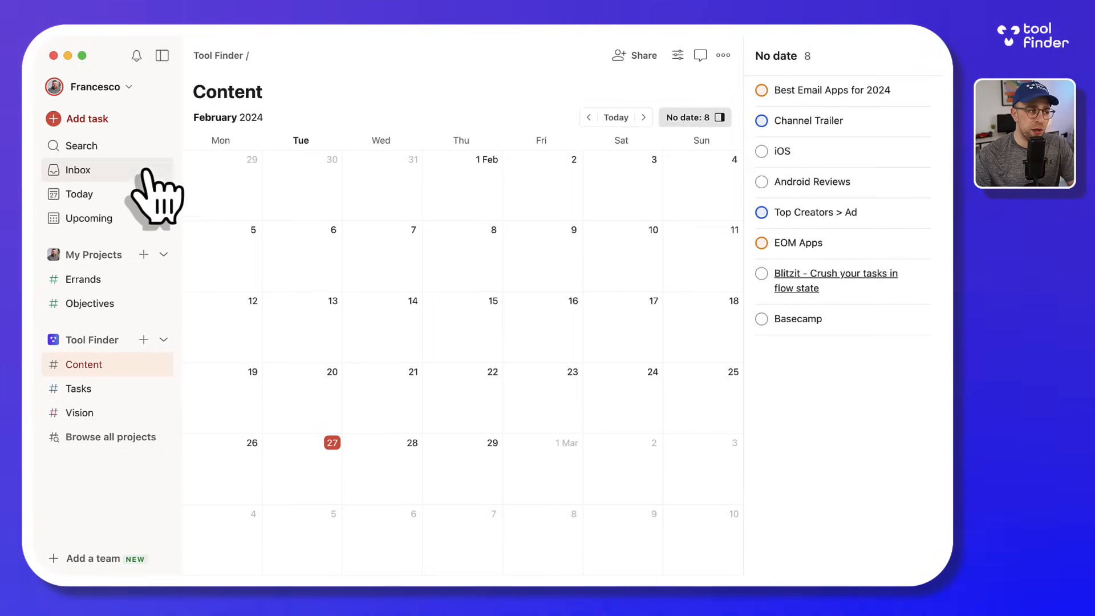
pyautogui.click(80, 194)
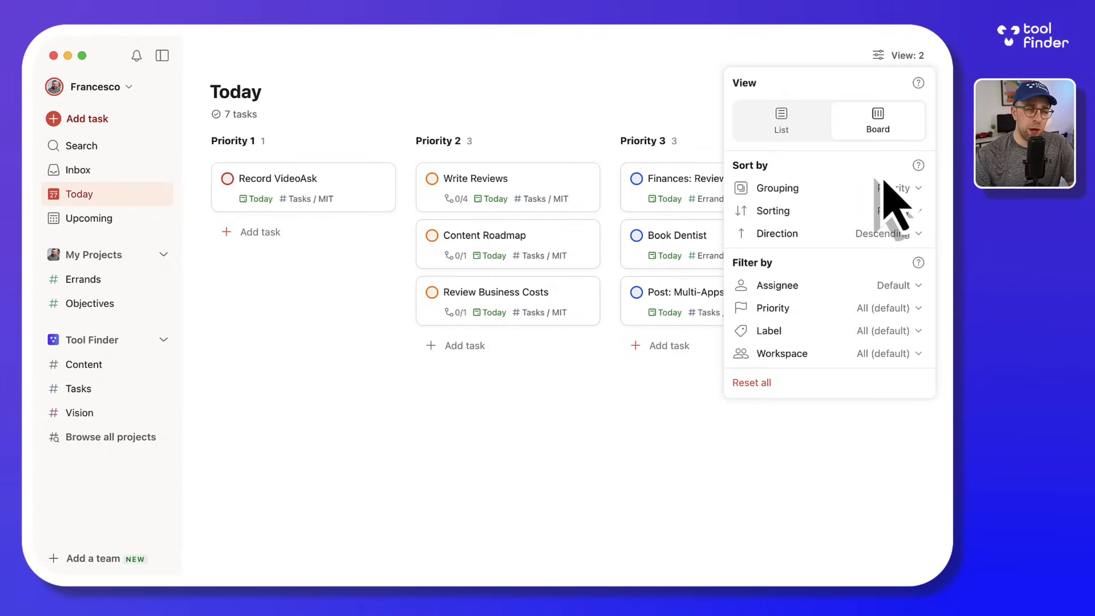
pyautogui.moveTo(887, 202)
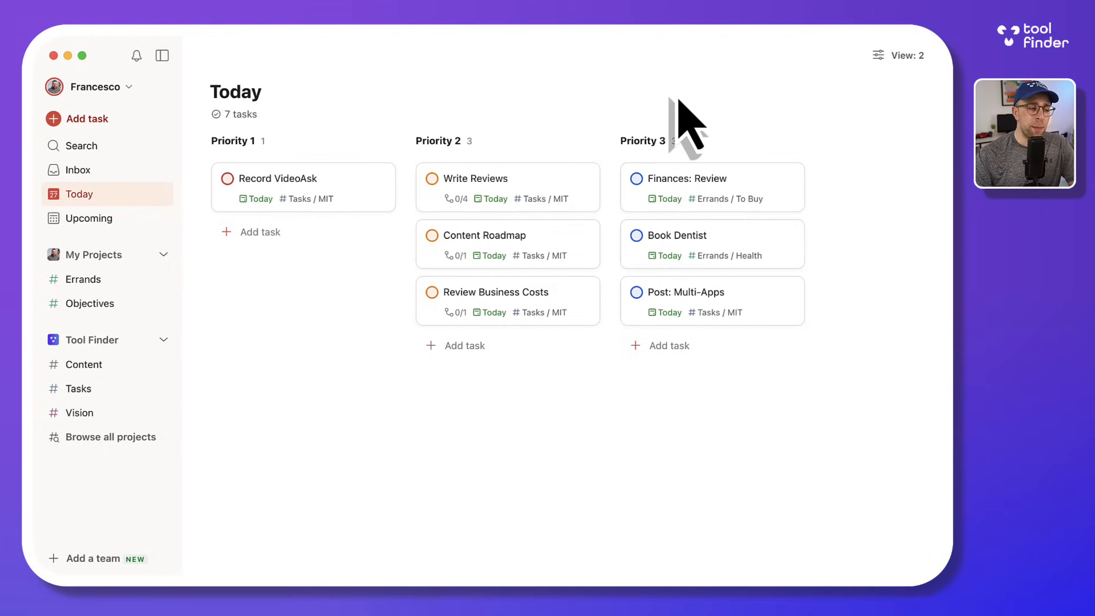
pyautogui.moveTo(178, 332)
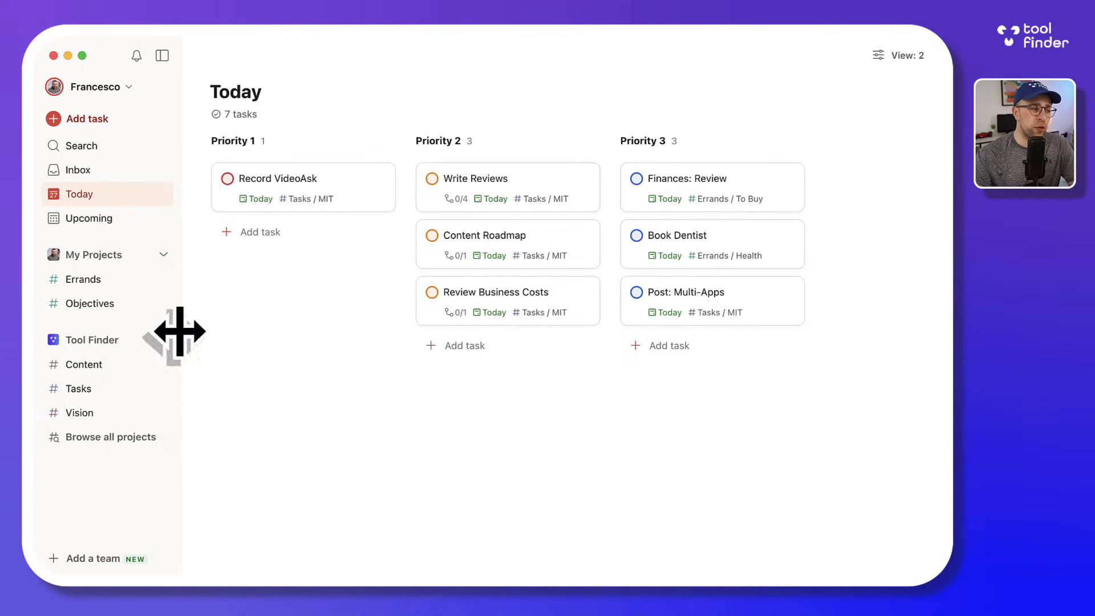
pyautogui.click(91, 340)
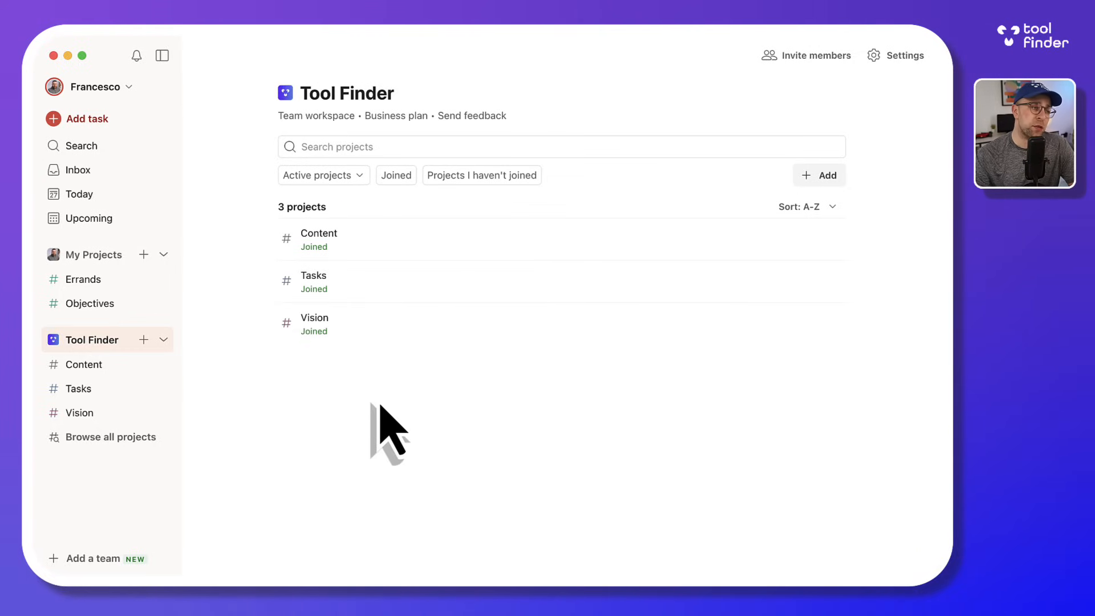
pyautogui.moveTo(374, 161)
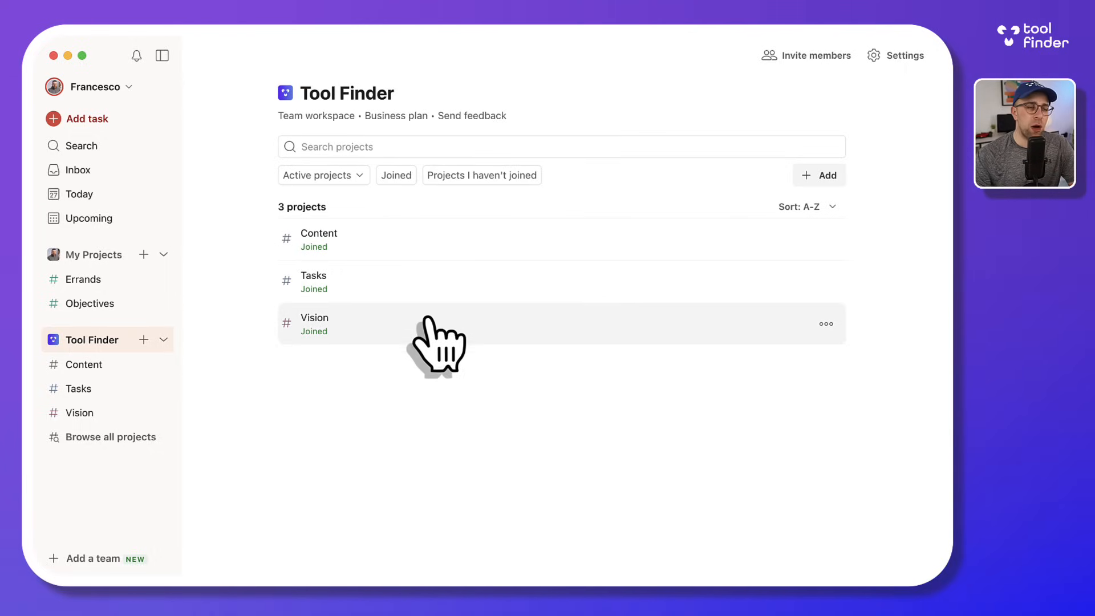
pyautogui.moveTo(452, 396)
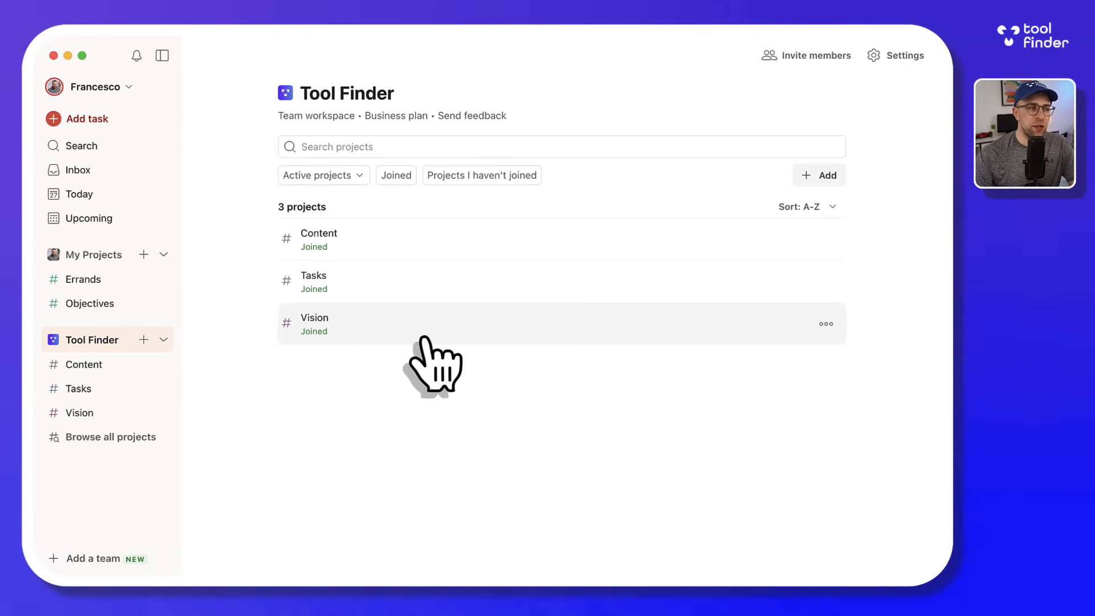
pyautogui.moveTo(438, 391)
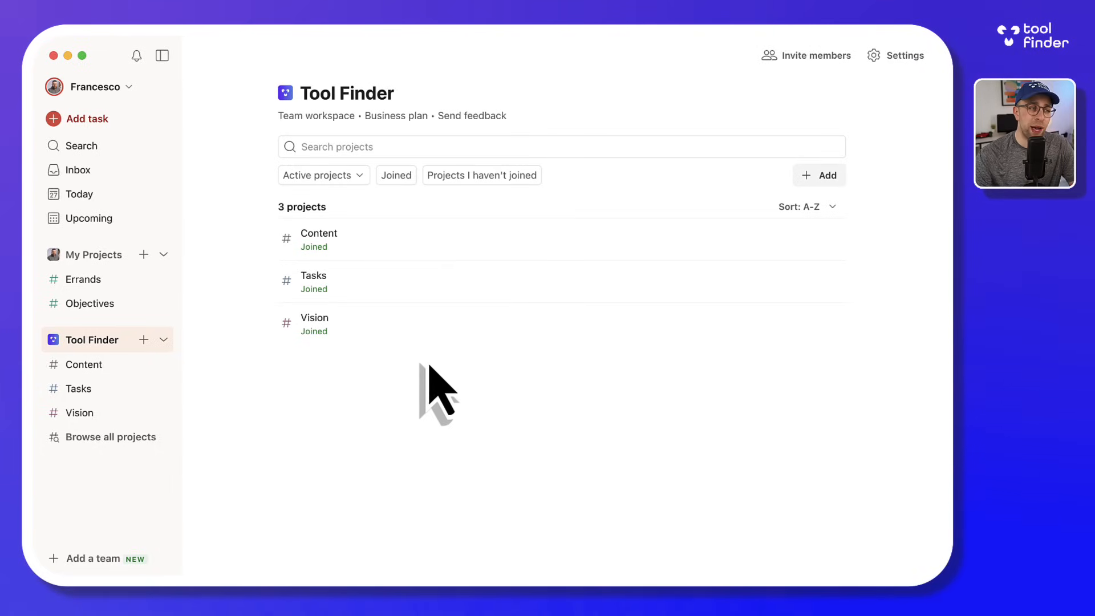
pyautogui.moveTo(470, 419)
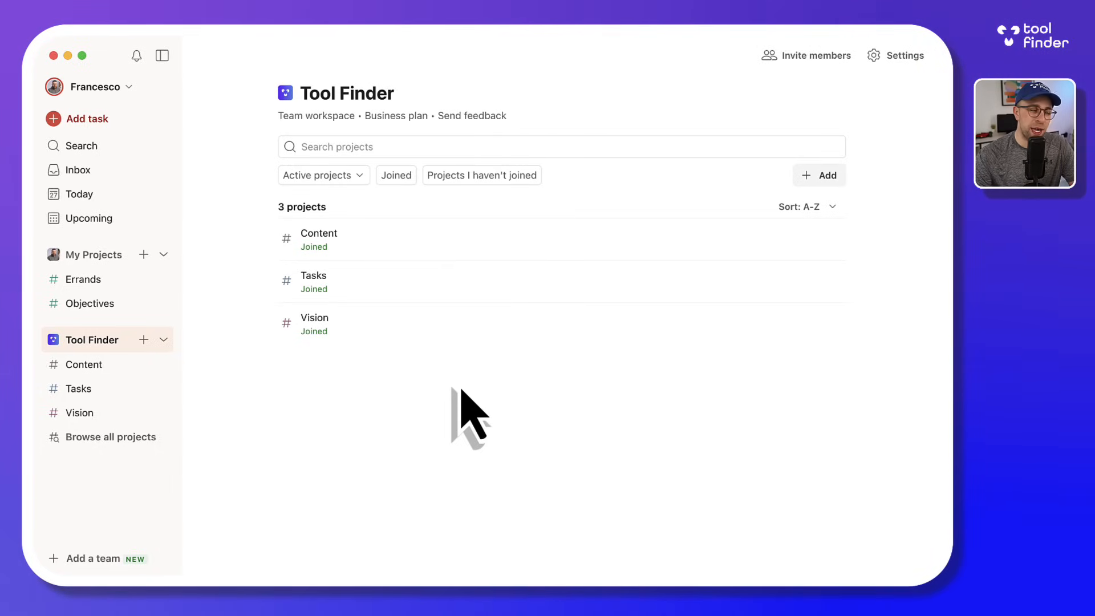
pyautogui.click(80, 193)
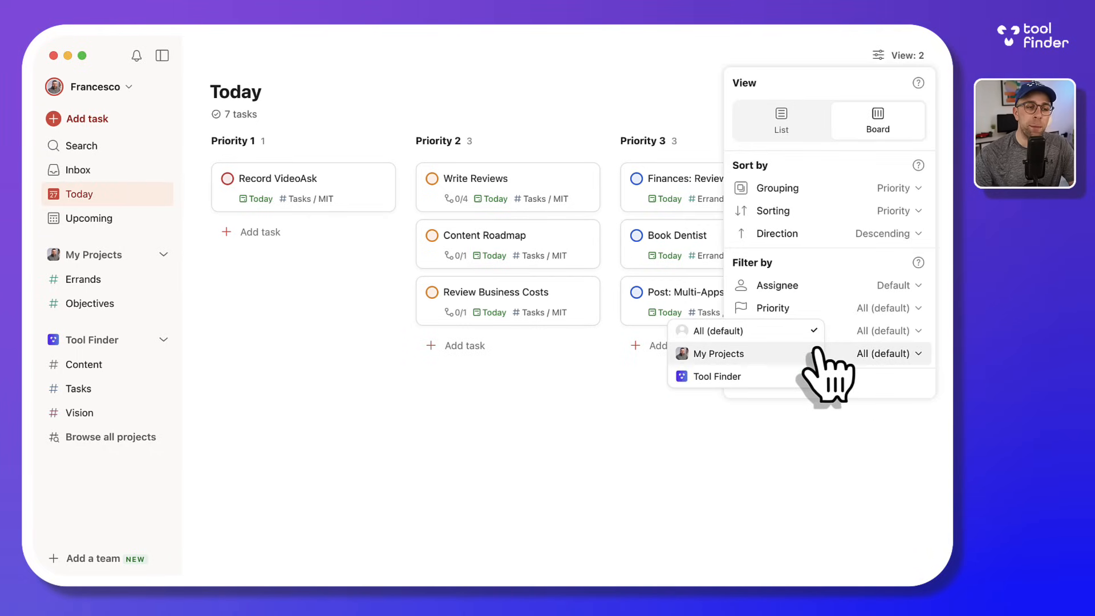
pyautogui.moveTo(824, 363)
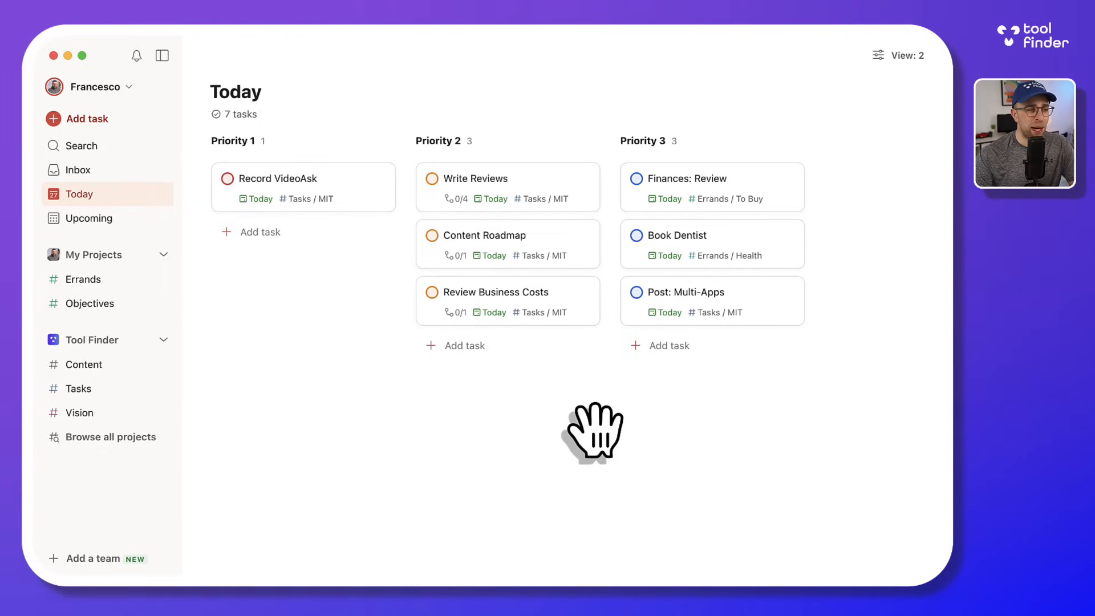
pyautogui.moveTo(566, 401)
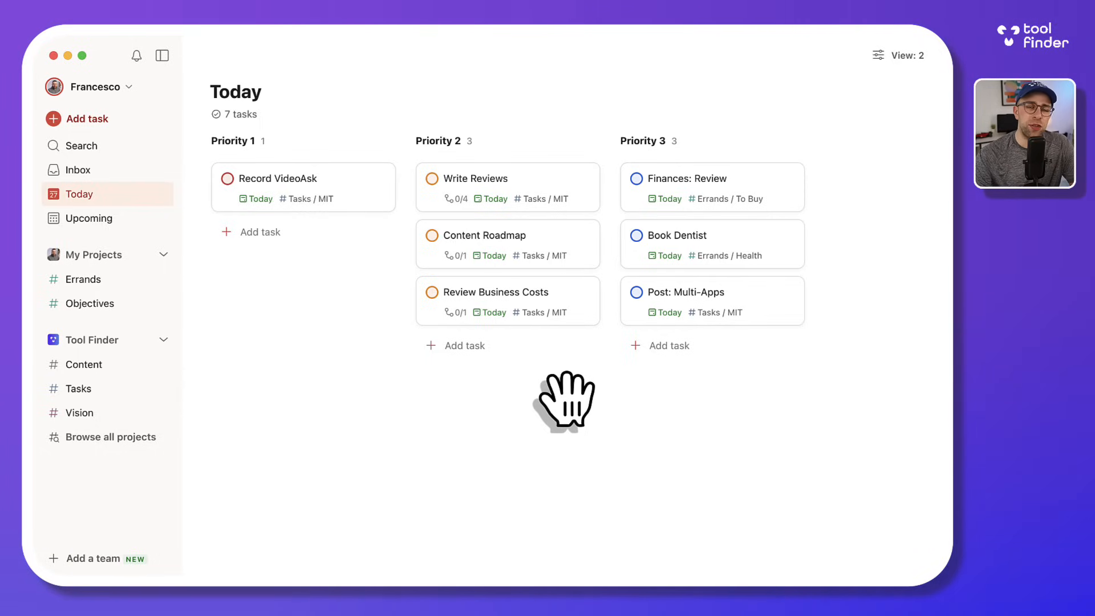
pyautogui.moveTo(531, 437)
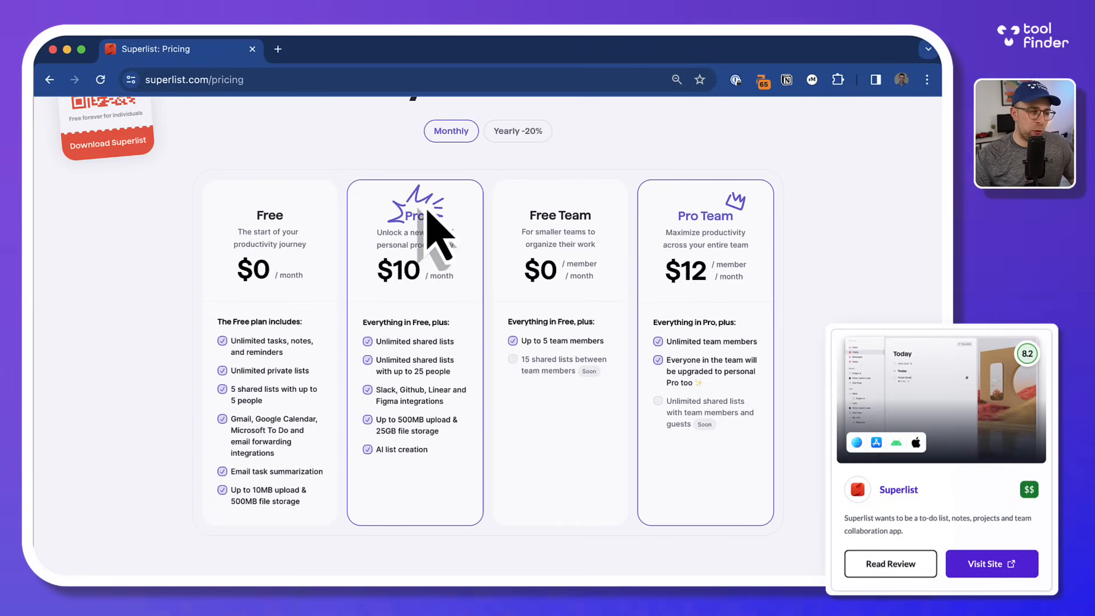
pyautogui.moveTo(307, 286)
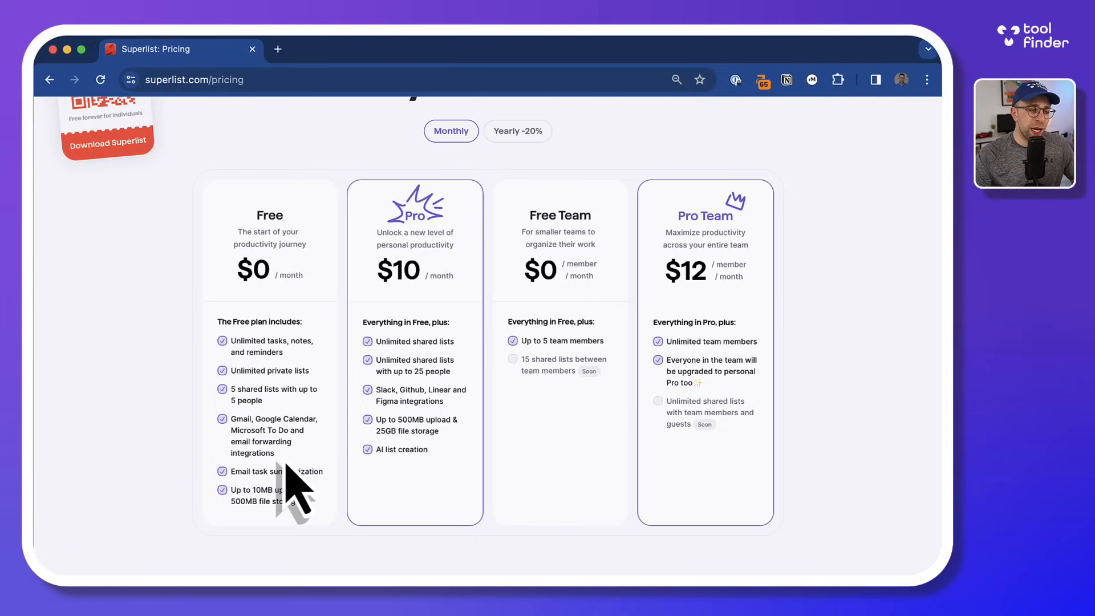
pyautogui.moveTo(283, 453)
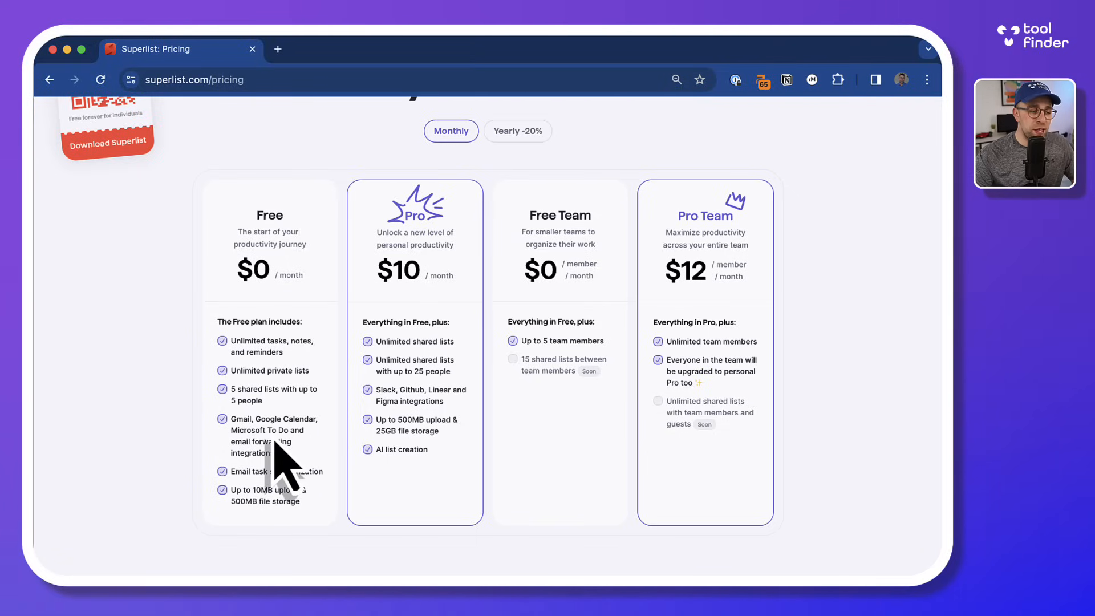
pyautogui.moveTo(293, 475)
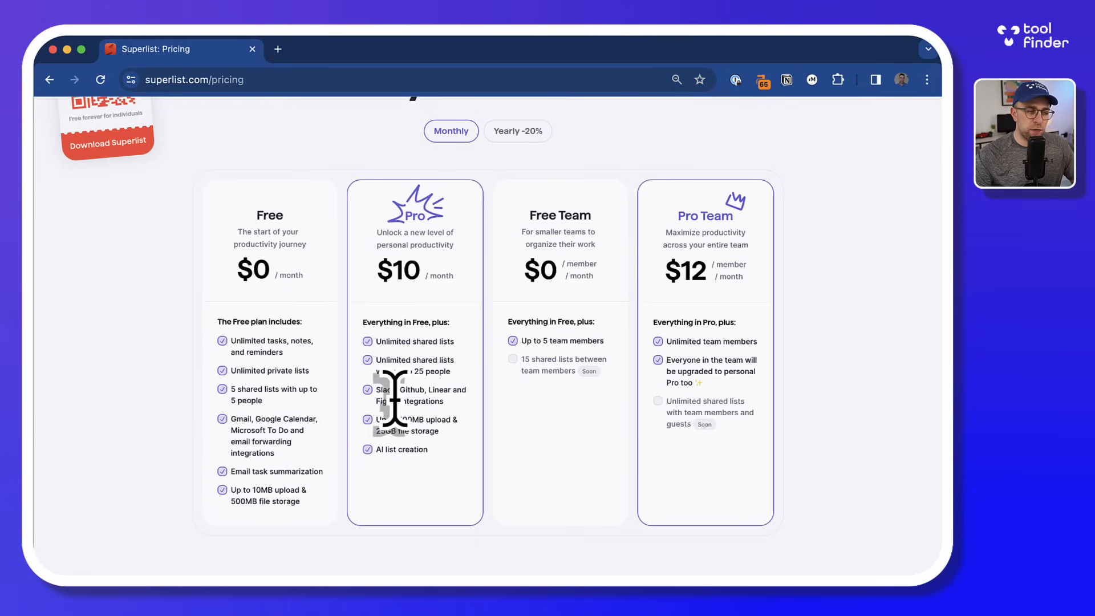
pyautogui.moveTo(408, 495)
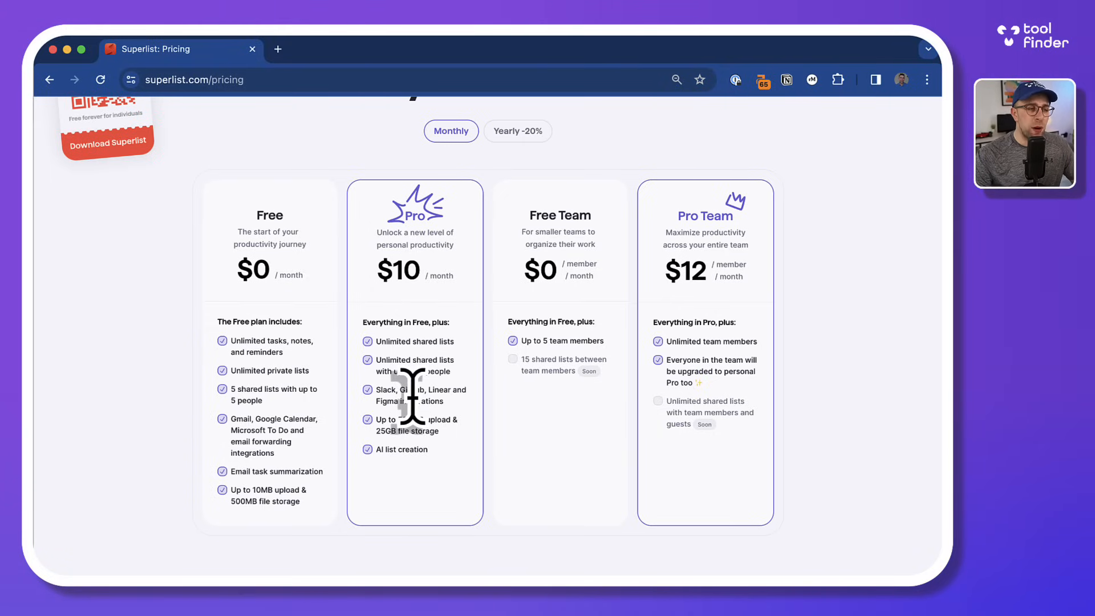
pyautogui.moveTo(416, 314)
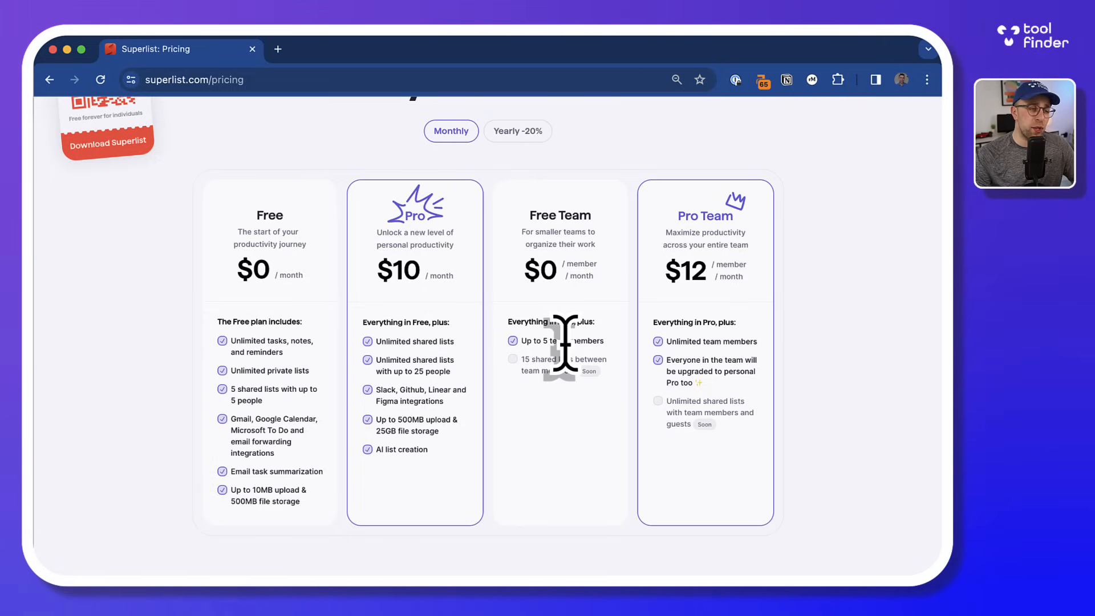
pyautogui.moveTo(652, 329)
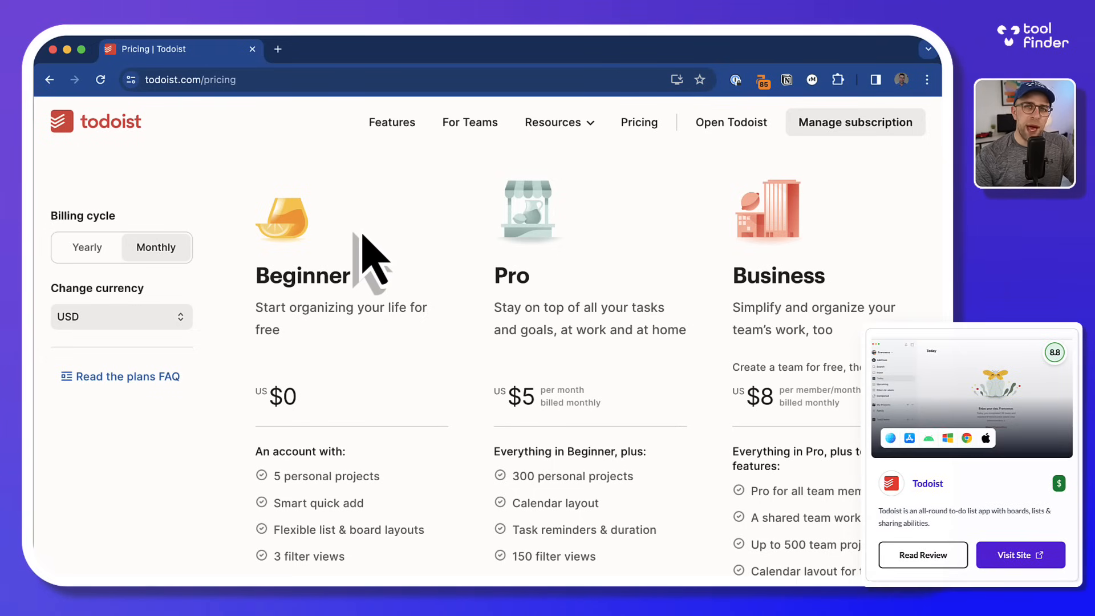
# - Scroll down through Todoist's Beginner, Pro and Business plan feature lists
pyautogui.scroll(-3)
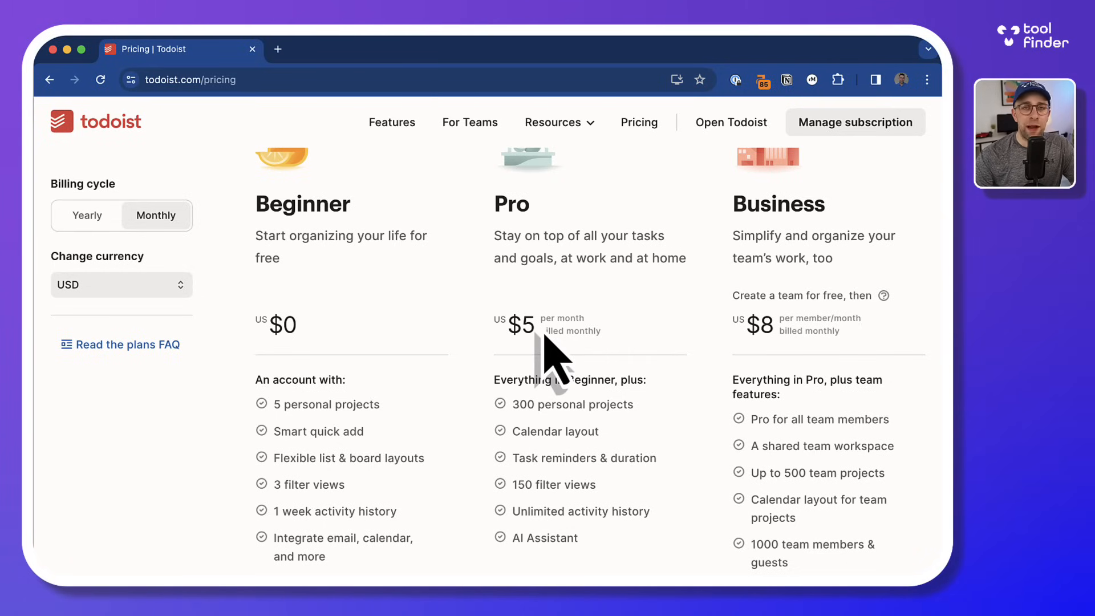
pyautogui.scroll(-3)
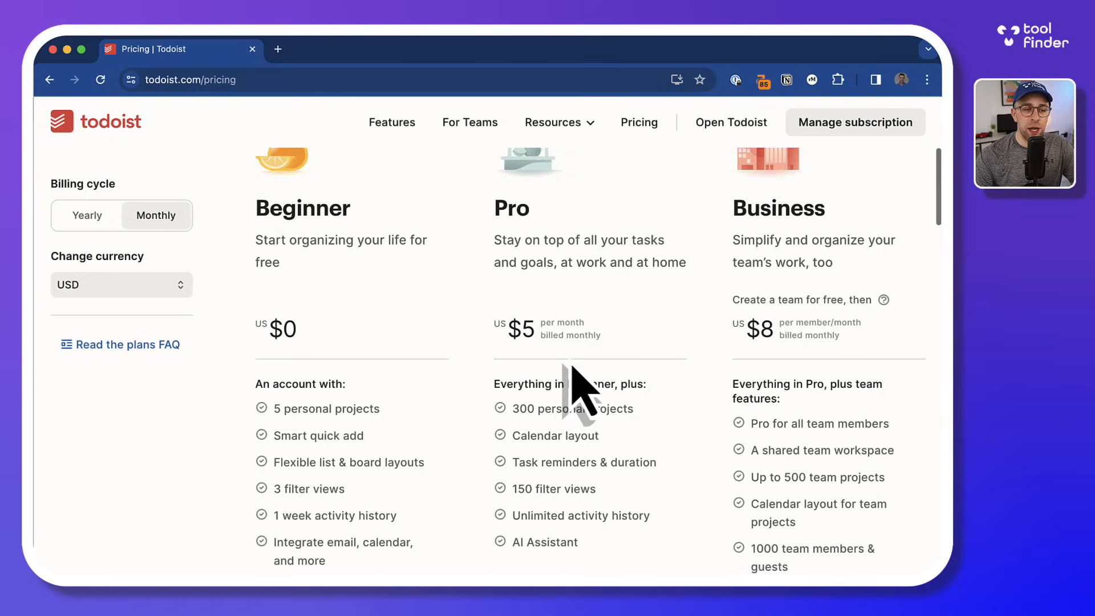
pyautogui.scroll(-3)
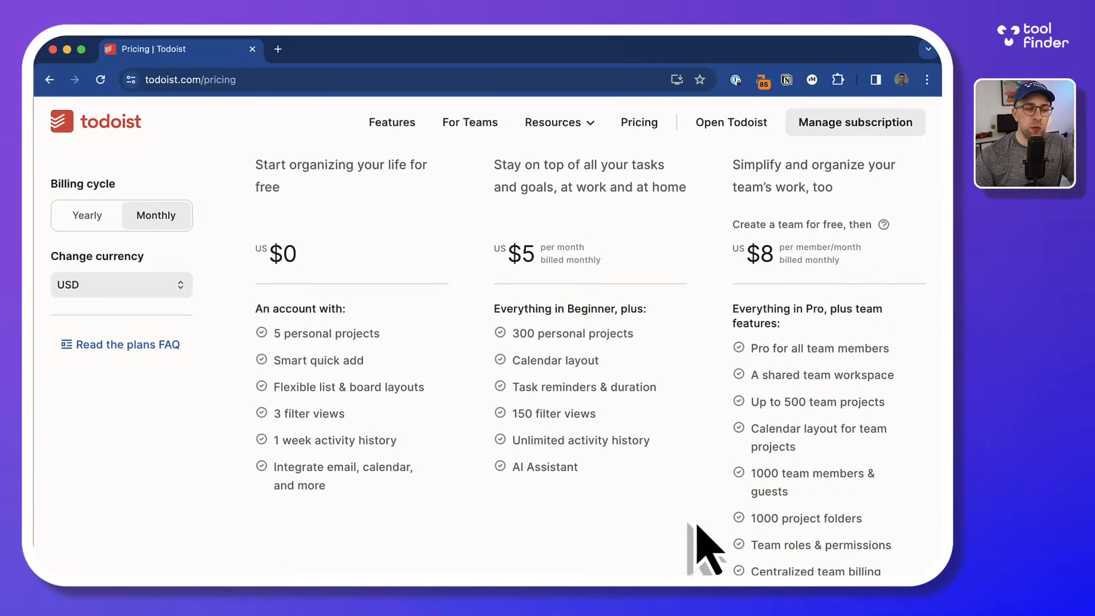
pyautogui.scroll(-3)
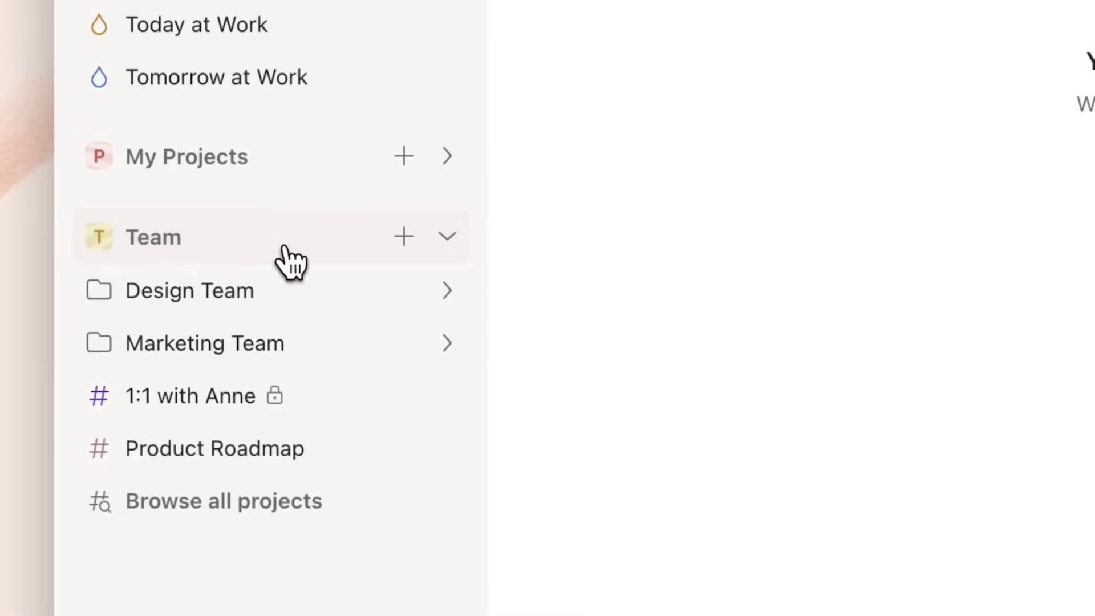
pyautogui.click(153, 236)
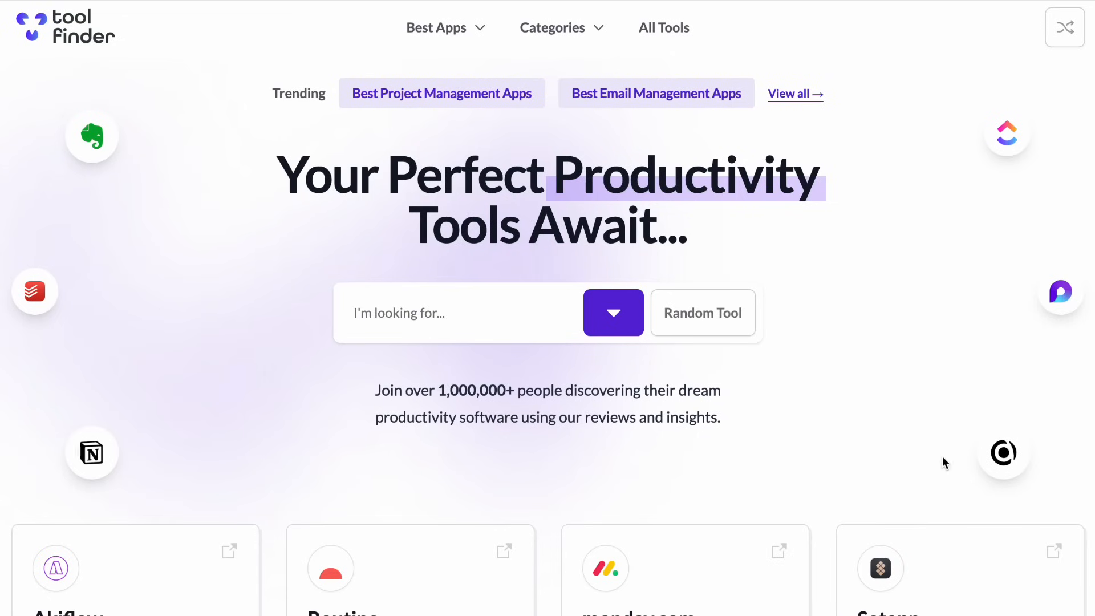
# - Scroll down to Akiflow's features, pricing tier and learning effort rating on Tool Finder
pyautogui.scroll(-3)
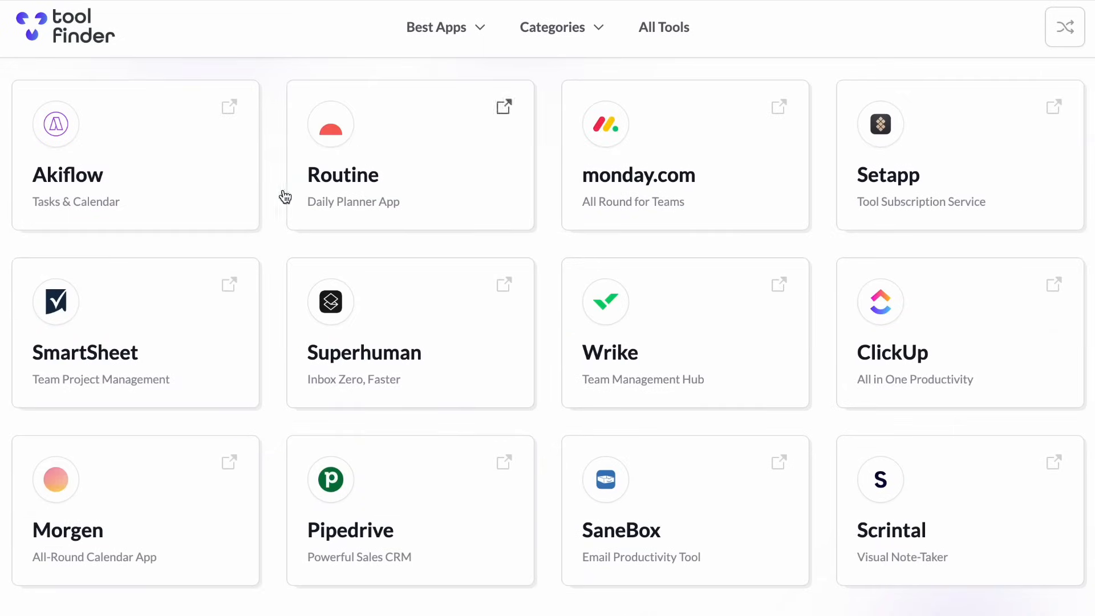
pyautogui.moveTo(262, 221)
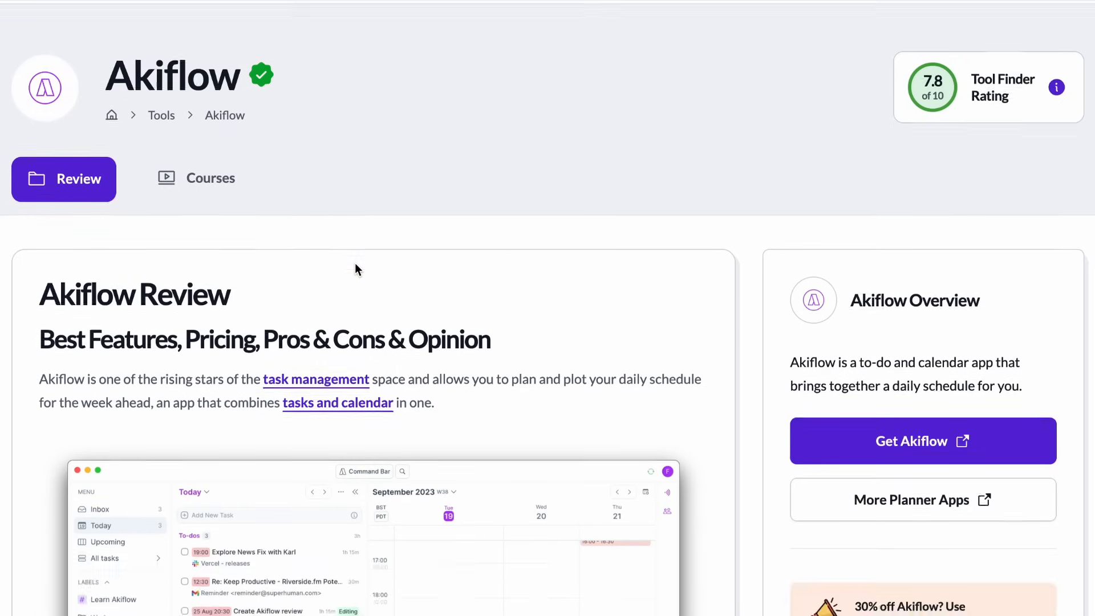
pyautogui.scroll(-3)
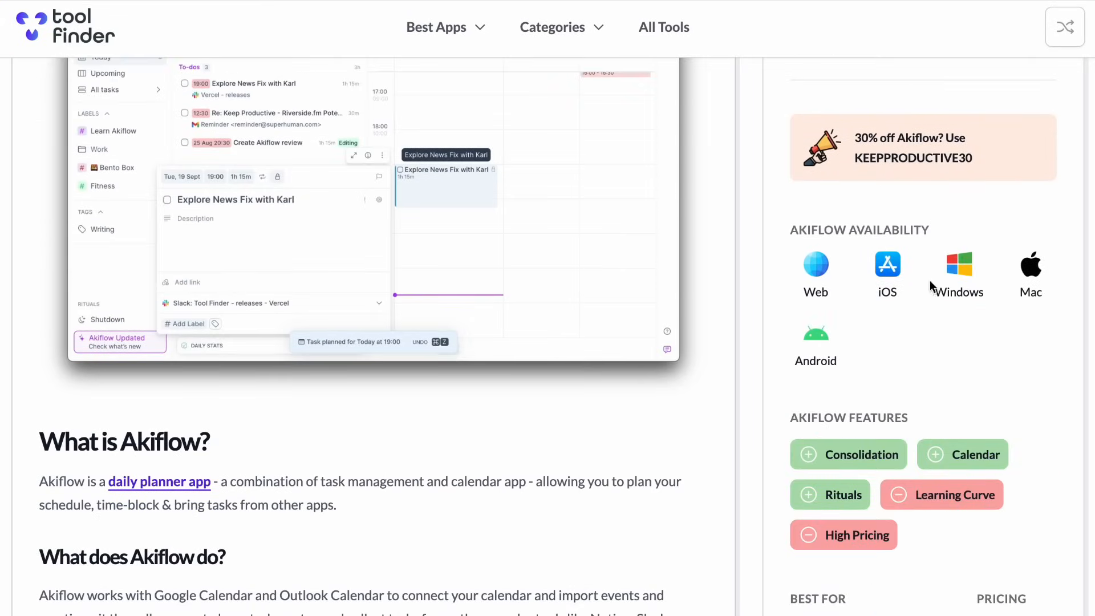
pyautogui.scroll(-3)
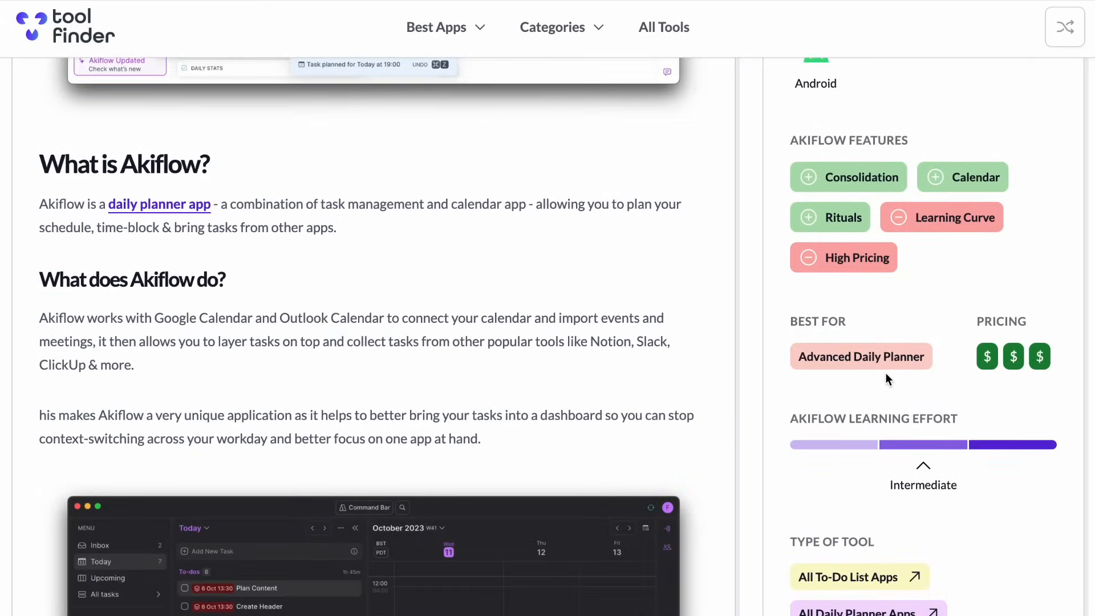